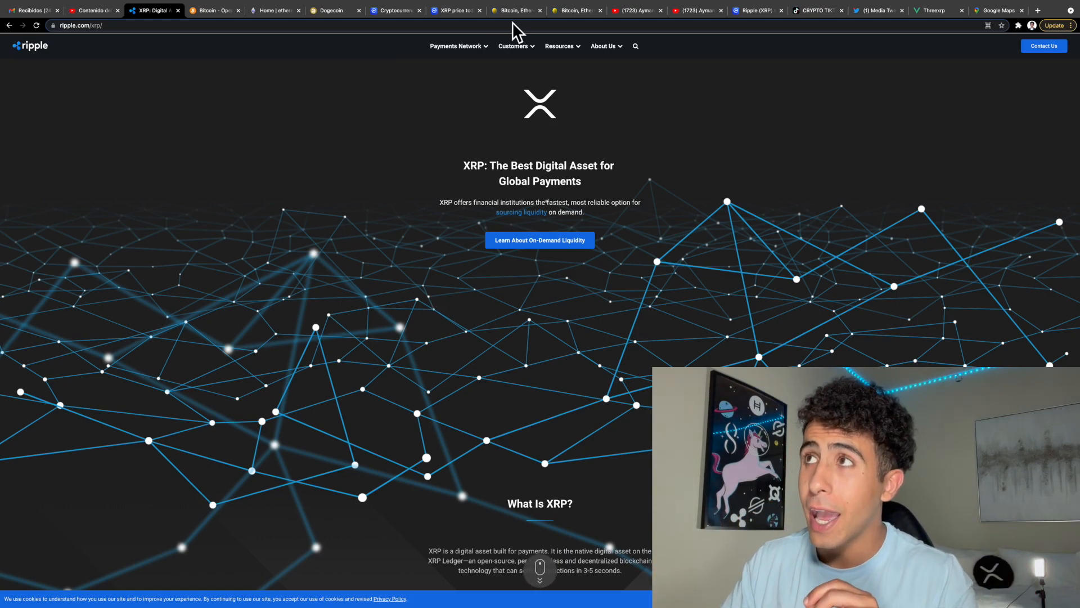
# Cycle through the fee chart, then the Bitcoin, Dogecoin and Ripple XRP websites
pyautogui.click(576, 10)
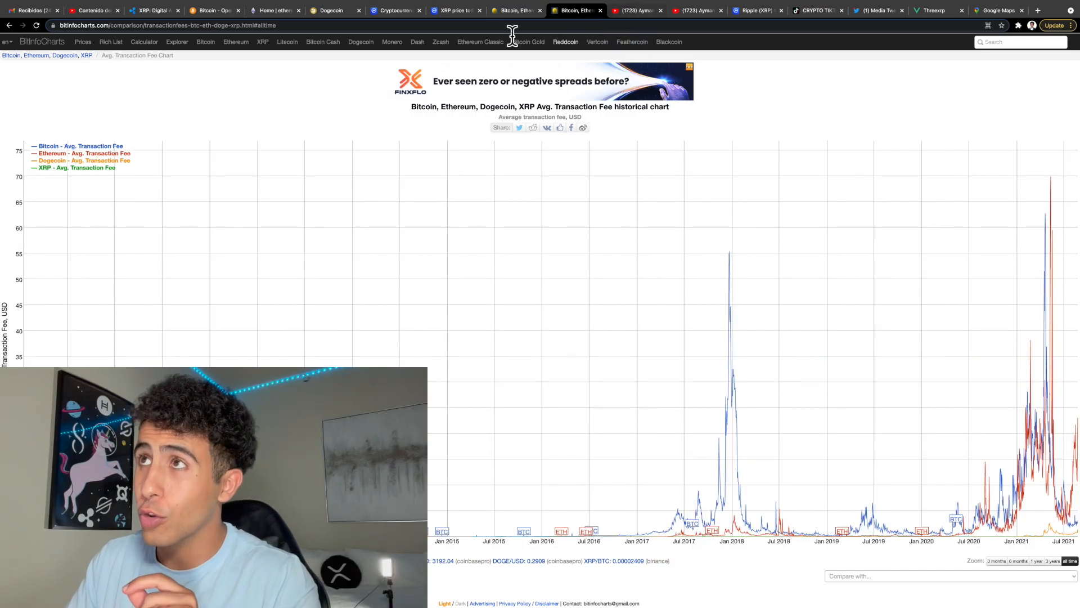
pyautogui.click(213, 10)
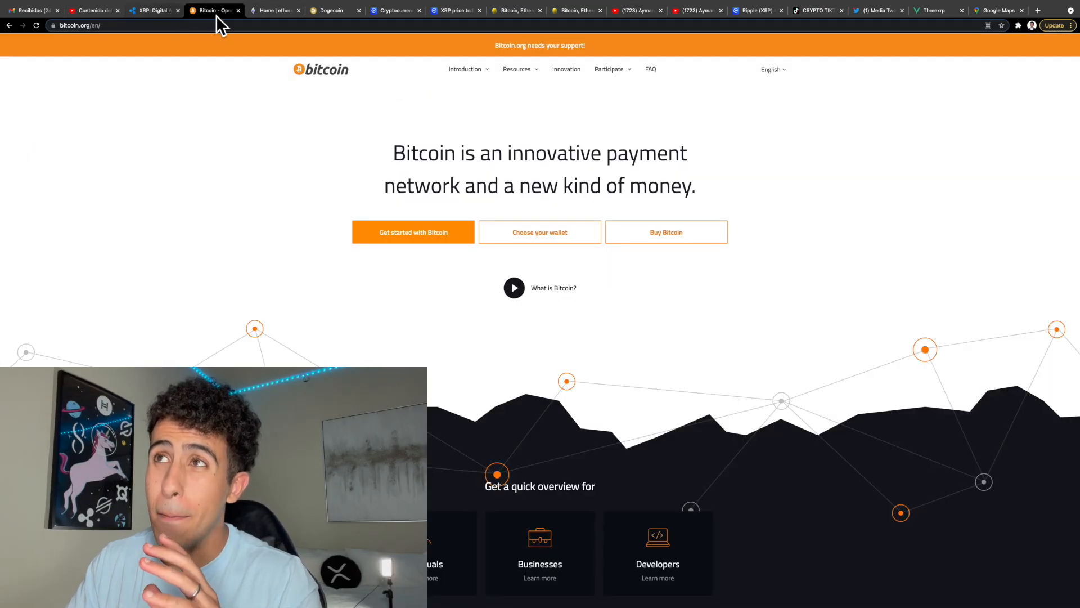
pyautogui.click(334, 10)
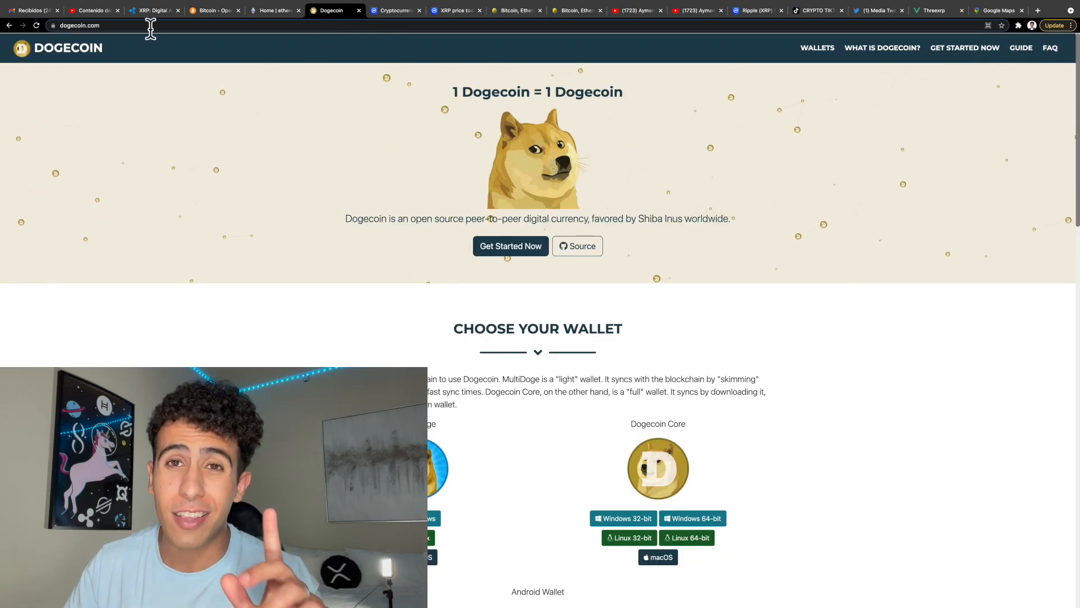
pyautogui.click(153, 10)
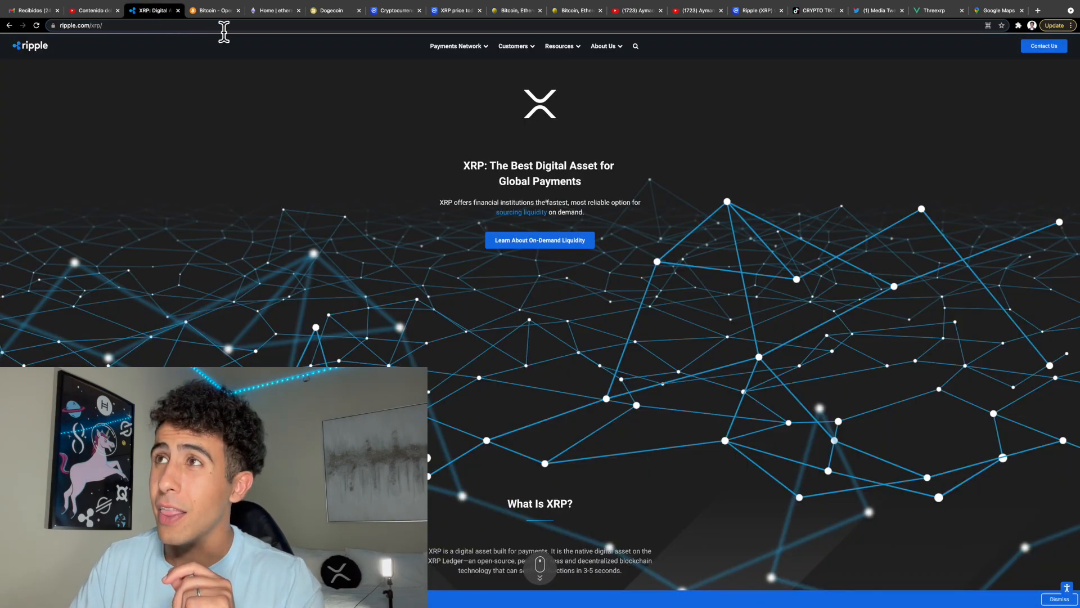
# Scroll through CoinMarketCap's rankings, then return to the average transaction fee chart
pyautogui.click(394, 11)
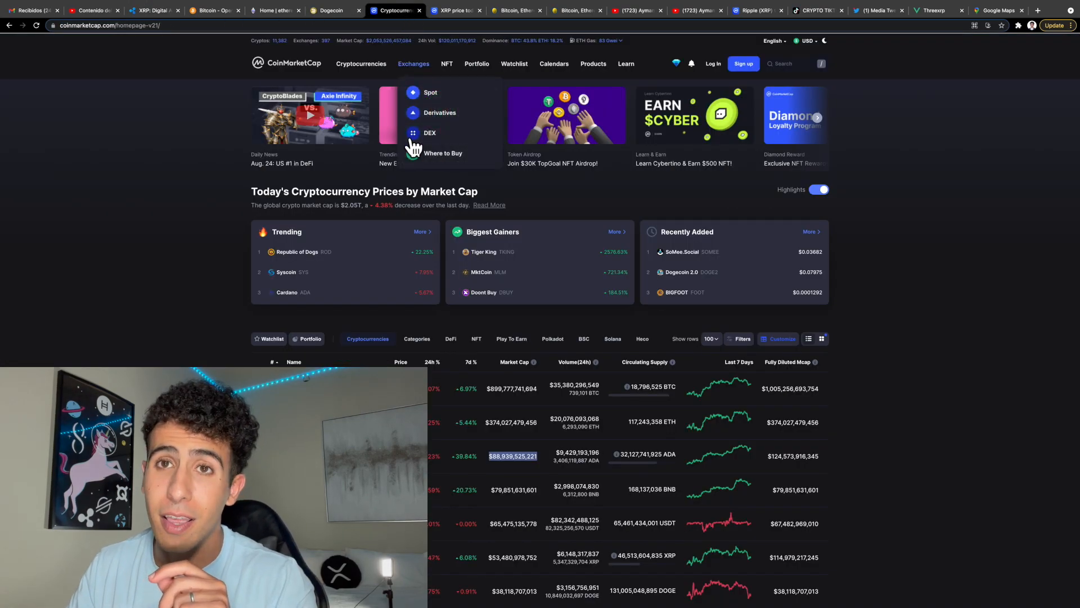
pyautogui.scroll(-3)
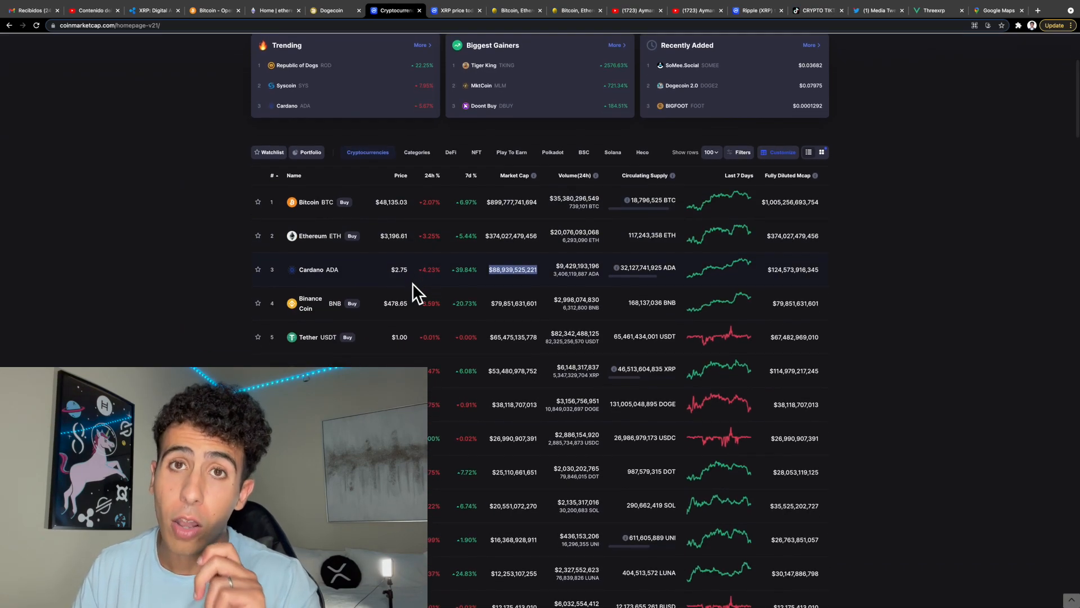
pyautogui.scroll(-3)
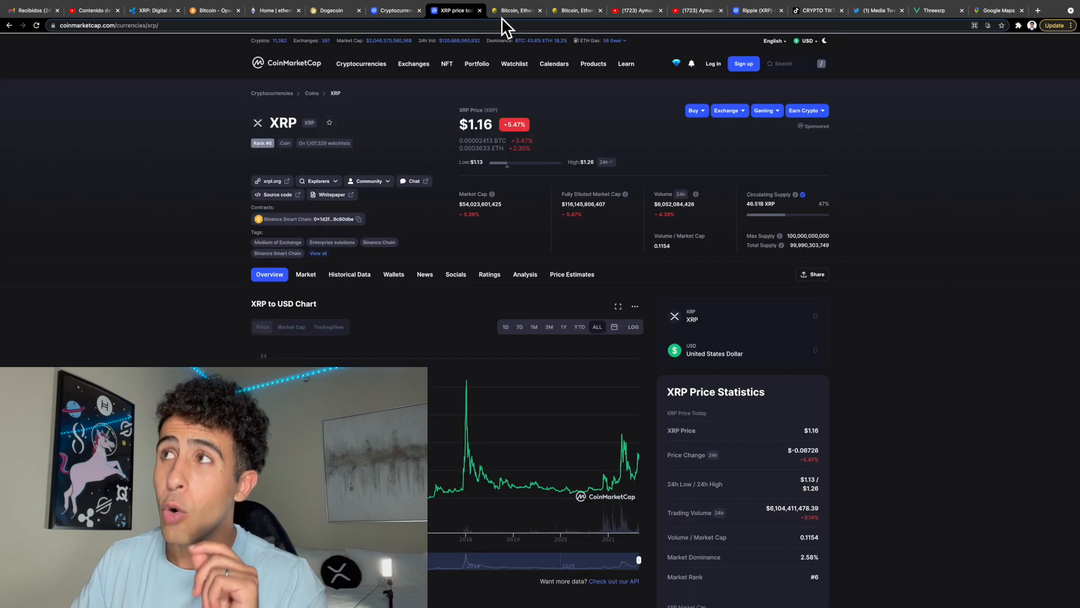
pyautogui.click(515, 10)
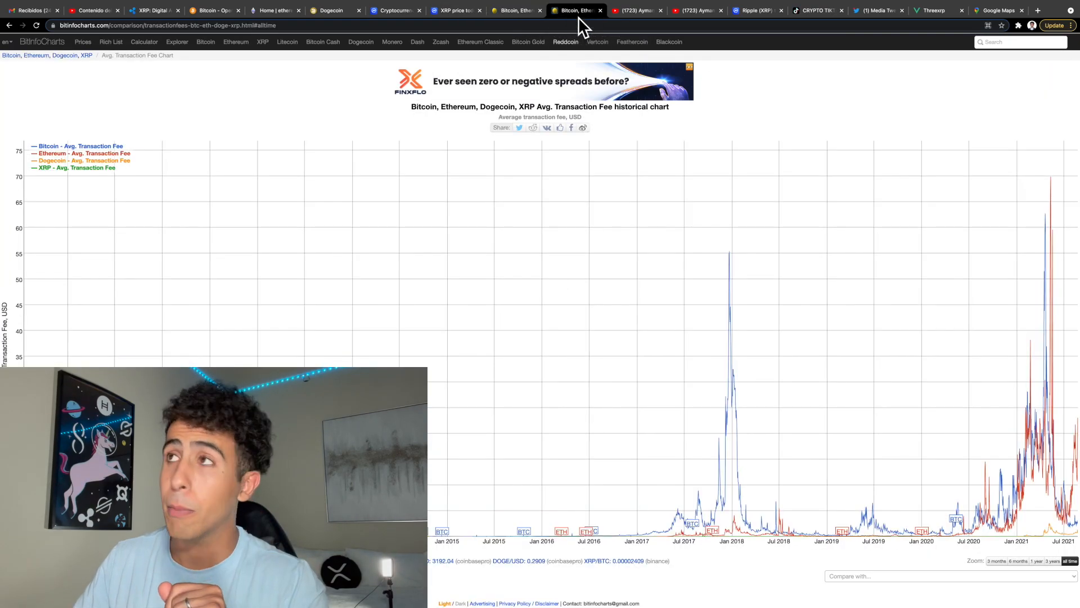
# View the main crypto channel's videos, briefly checking the second channel before returning
pyautogui.click(634, 10)
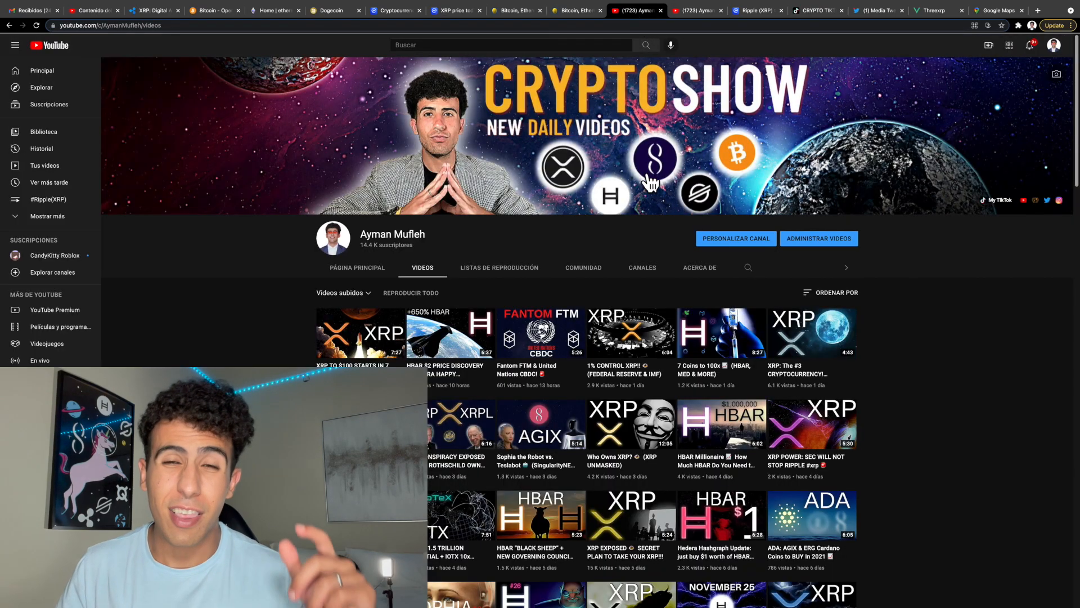
pyautogui.scroll(-3)
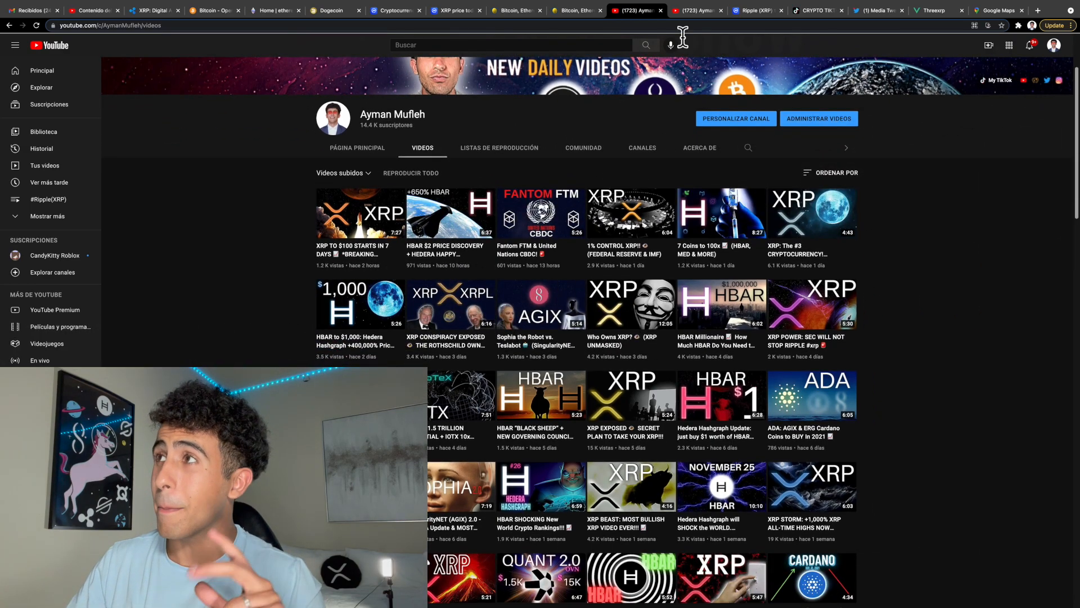
pyautogui.click(696, 11)
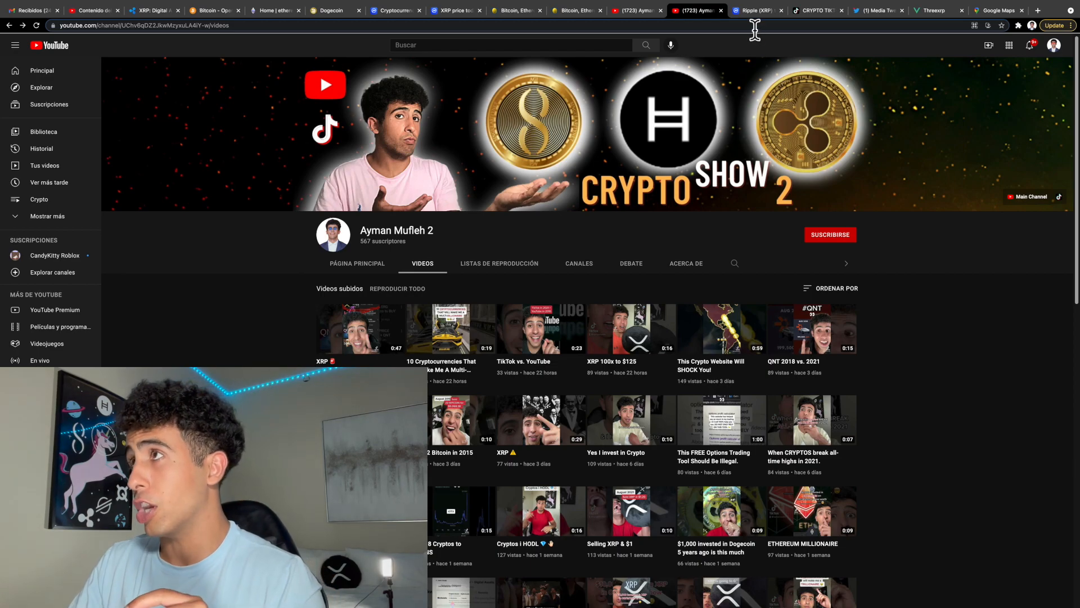
pyautogui.click(817, 10)
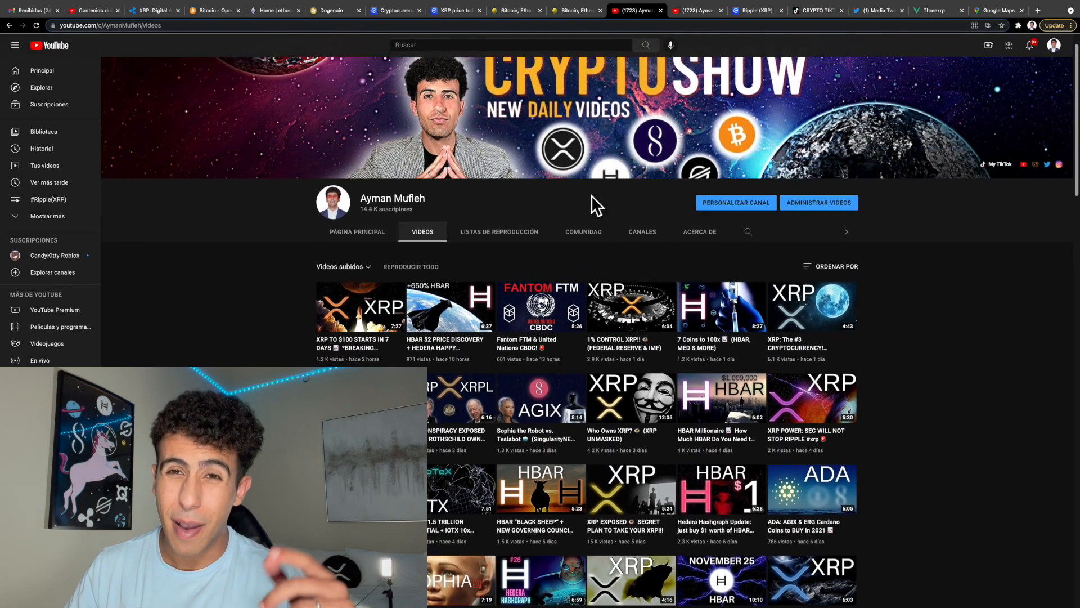
# Scroll far down the Ayman Mufleh channel's Videos grid to older uploads
pyautogui.scroll(-3)
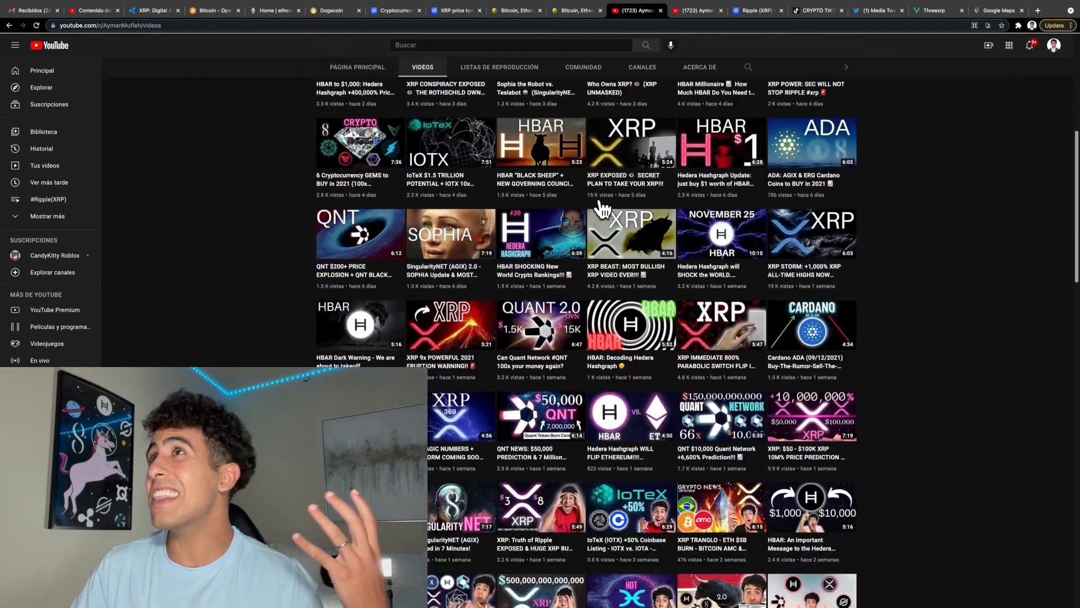
pyautogui.scroll(-3)
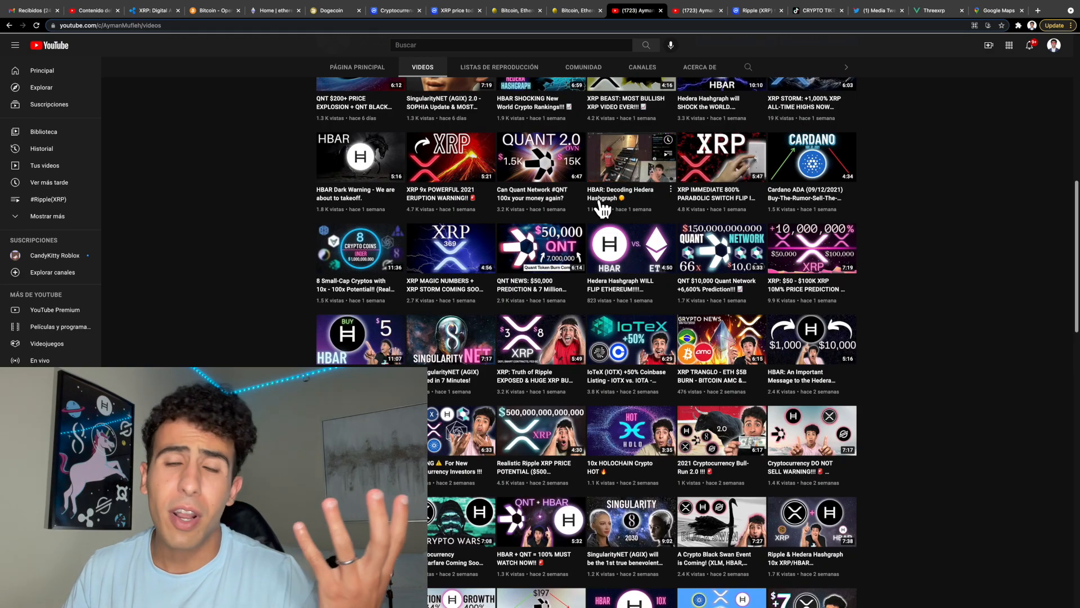
pyautogui.scroll(-3)
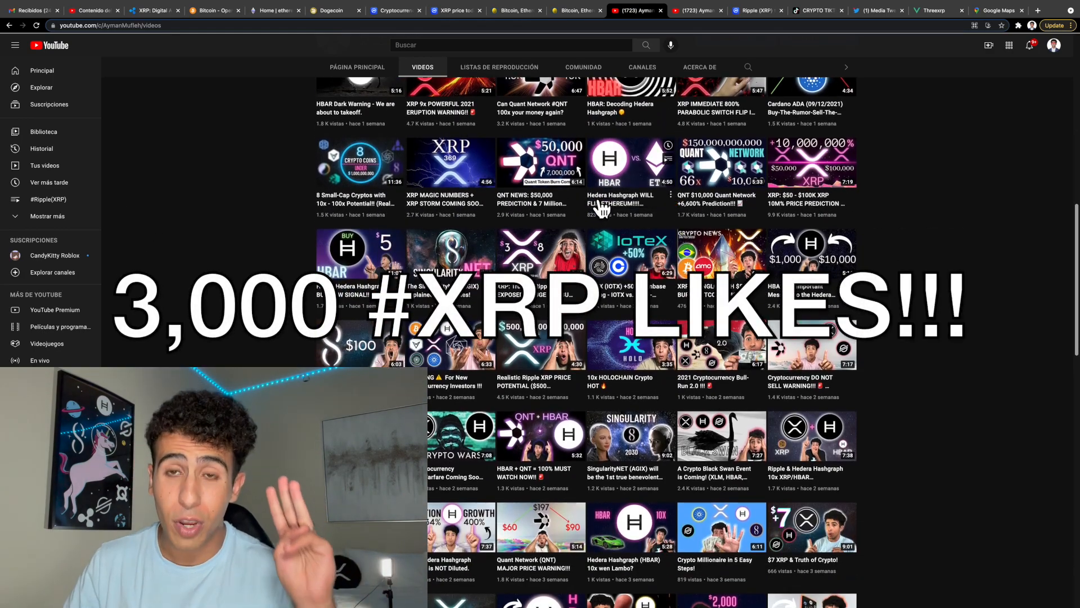
pyautogui.scroll(-3)
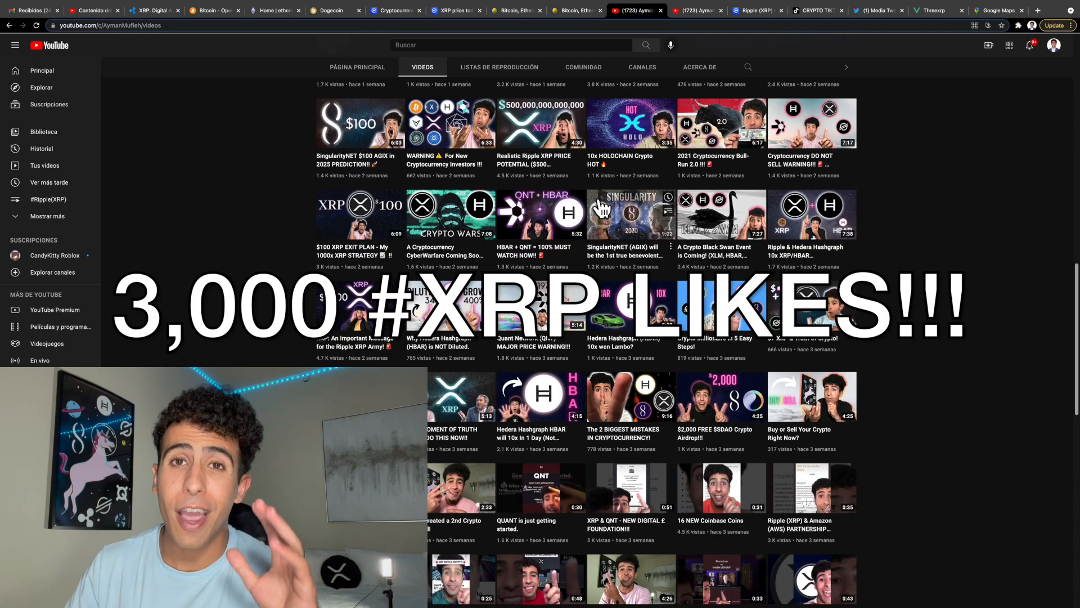
pyautogui.scroll(-3)
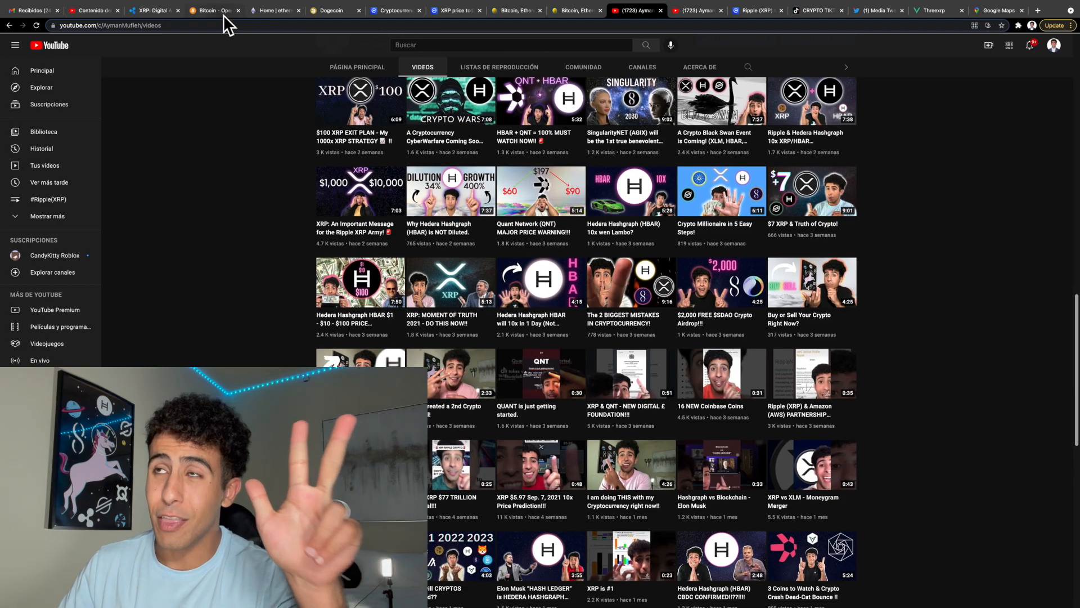
# Visit the bitcoin.org and ethereum.org sites, then move on to the Dogecoin tab
pyautogui.click(212, 10)
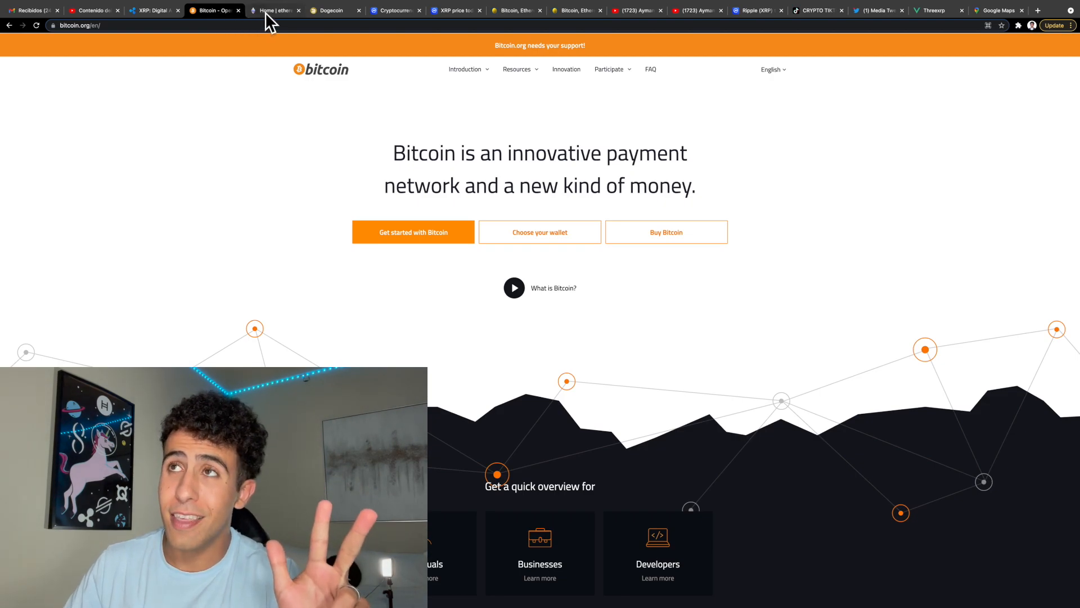
pyautogui.moveTo(275, 10)
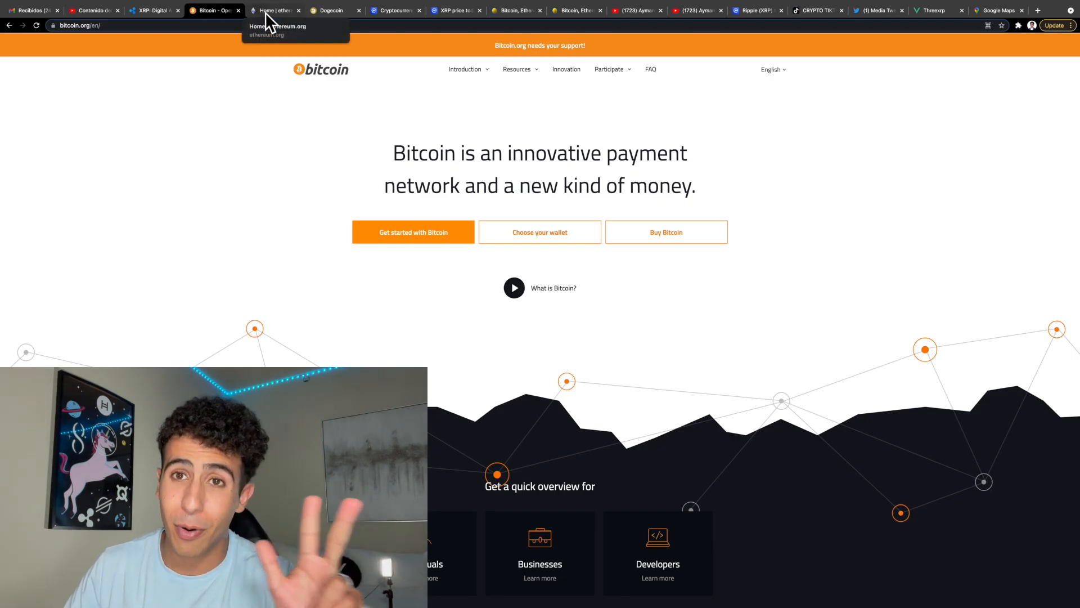
pyautogui.click(274, 10)
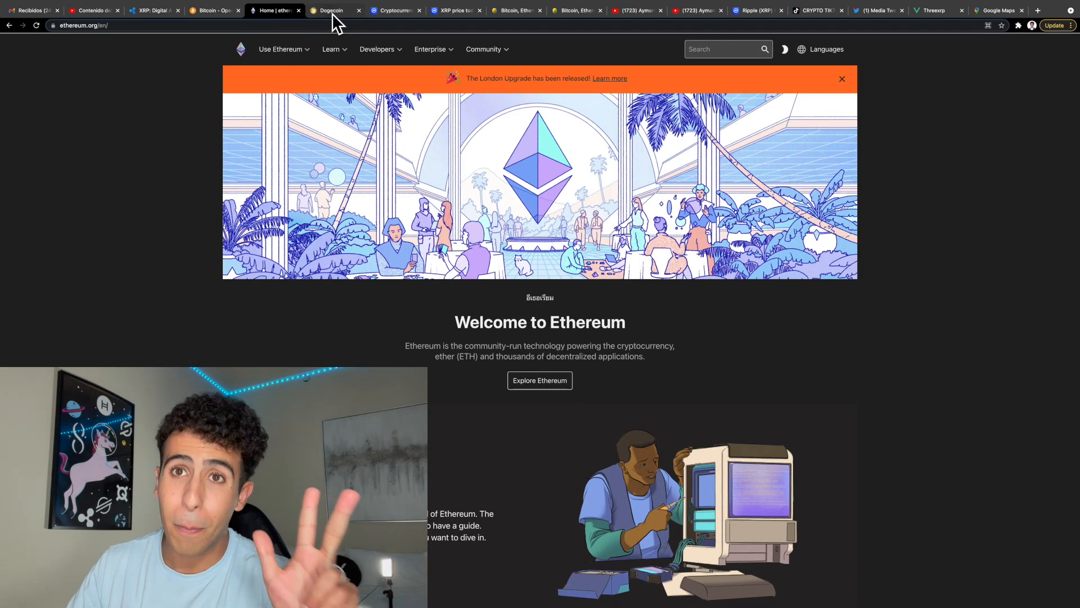
pyautogui.click(515, 10)
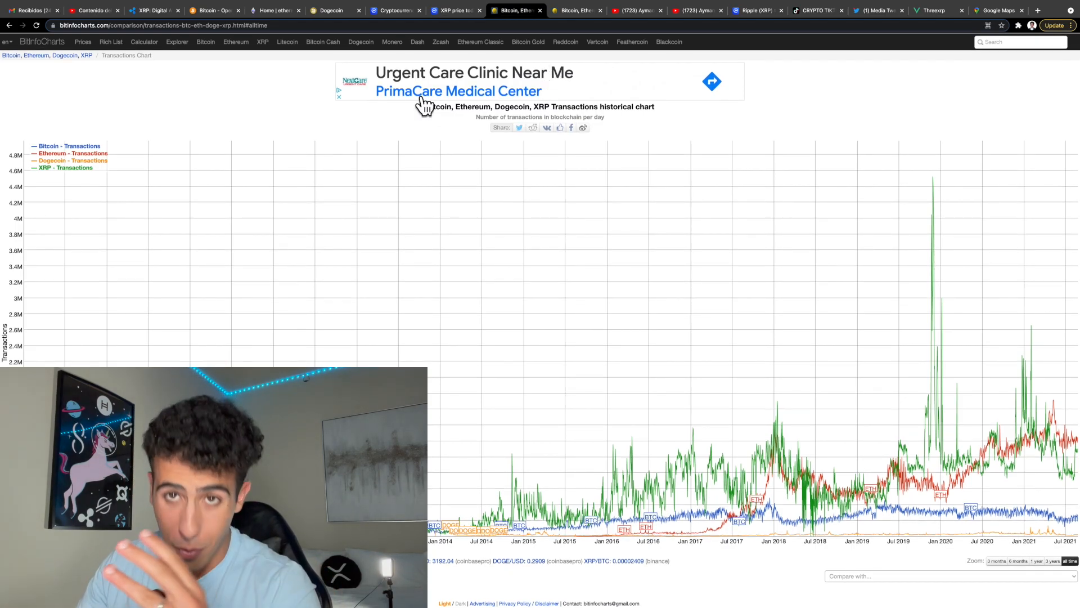
pyautogui.moveTo(519, 204)
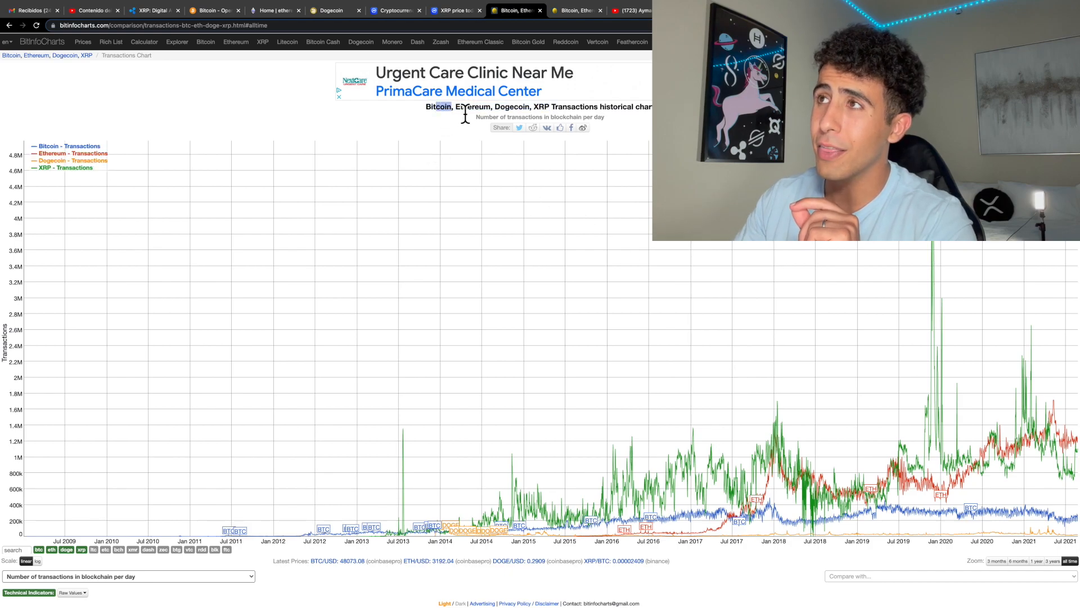
# Highlight the chart title naming Bitcoin, Ethereum, Dogecoin and XRP
pyautogui.moveTo(436, 107); pyautogui.dragTo(612, 107)
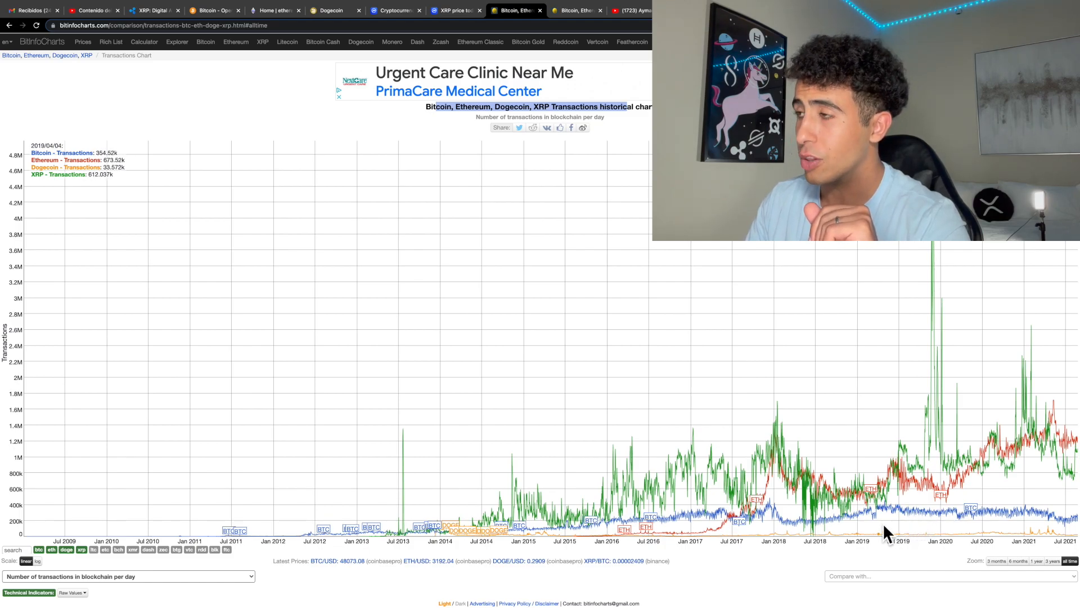
pyautogui.moveTo(926, 417)
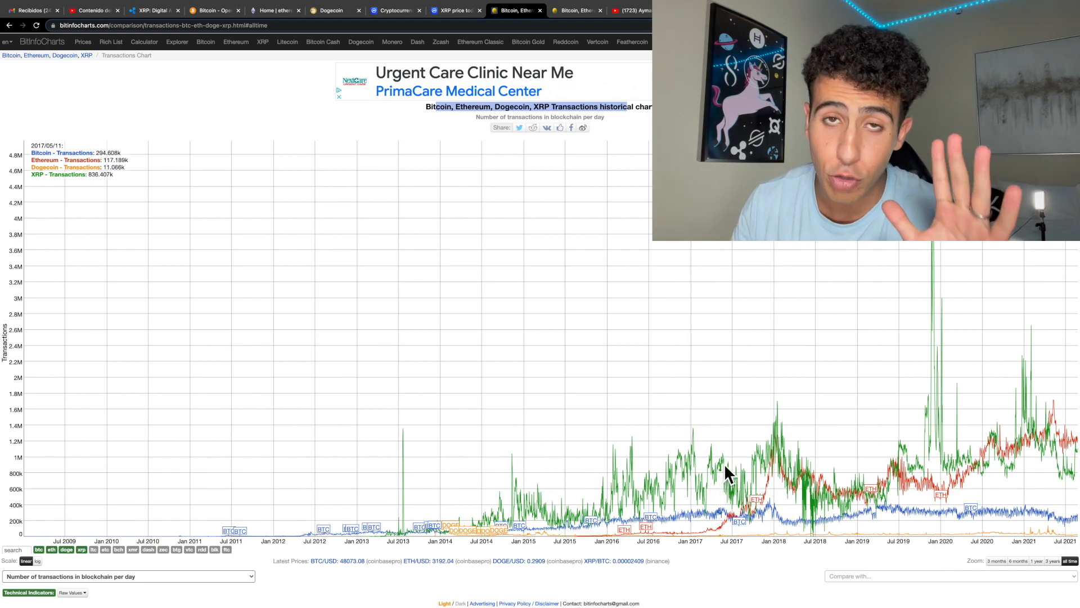
pyautogui.moveTo(641, 174)
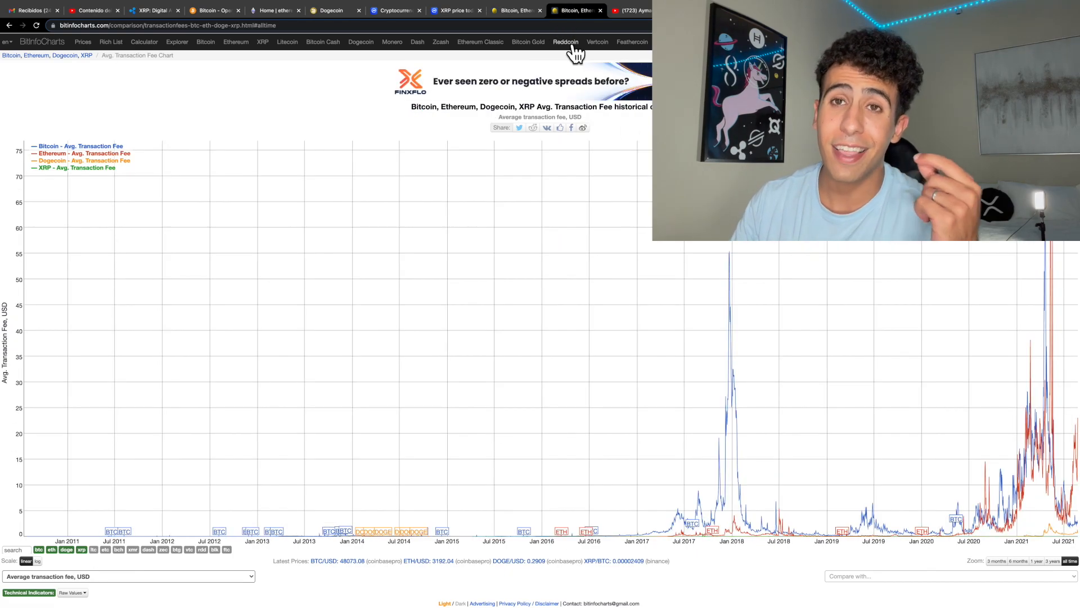
pyautogui.moveTo(594, 193)
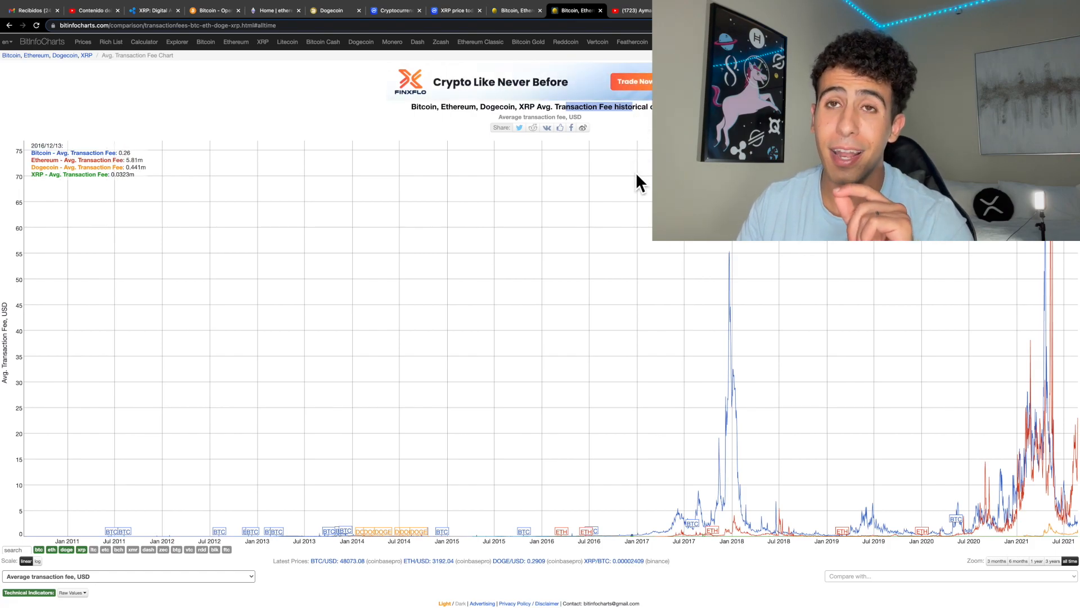
# Toggle between the transactions and fee charts, then view Ripple's XRP page and Ethereum's site
pyautogui.click(513, 10)
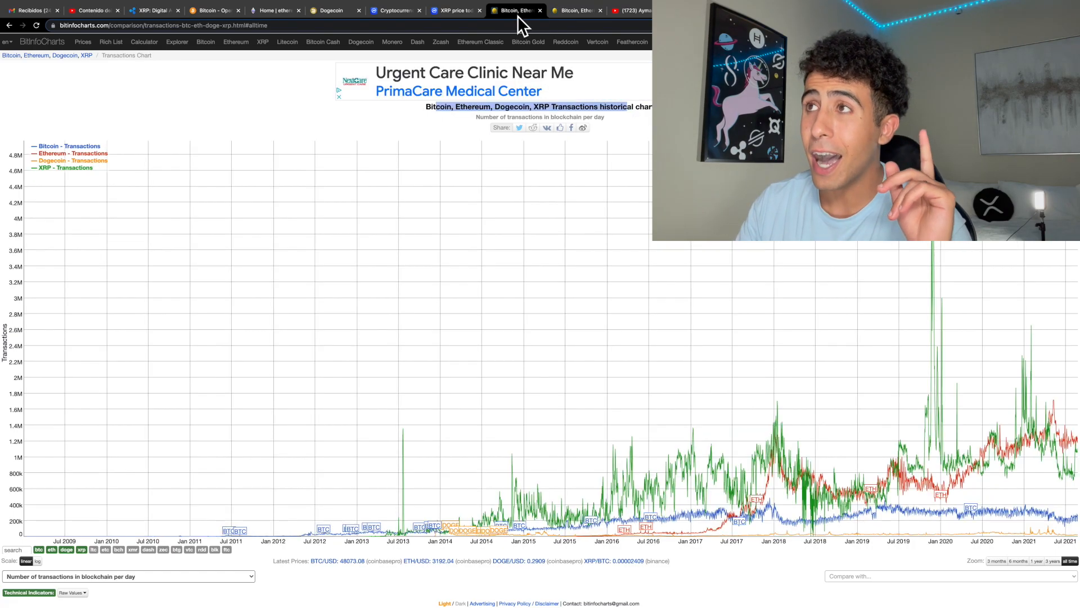
pyautogui.moveTo(616, 127)
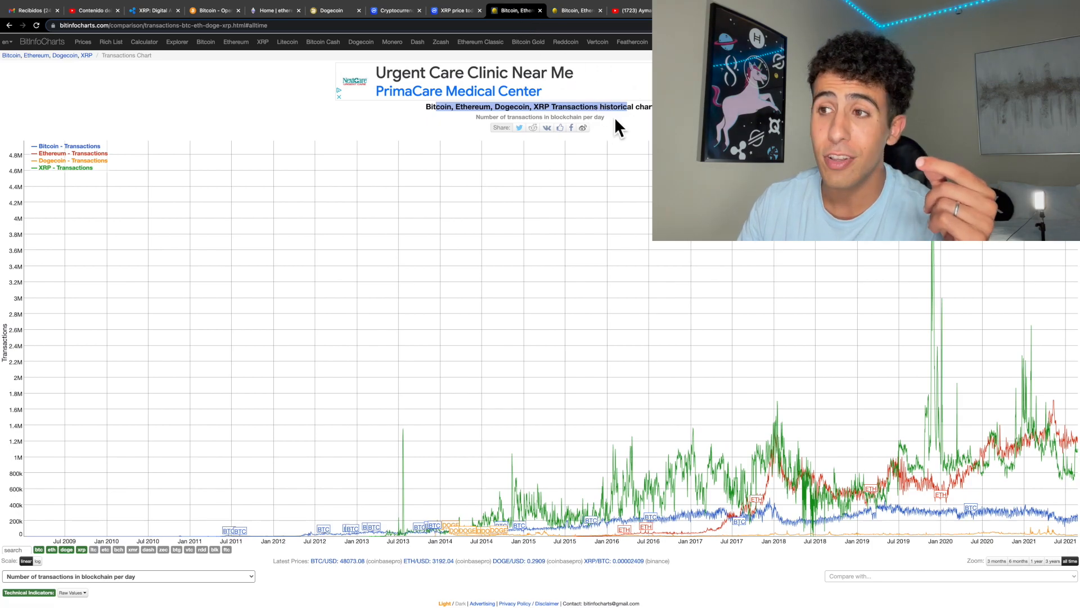
pyautogui.click(575, 10)
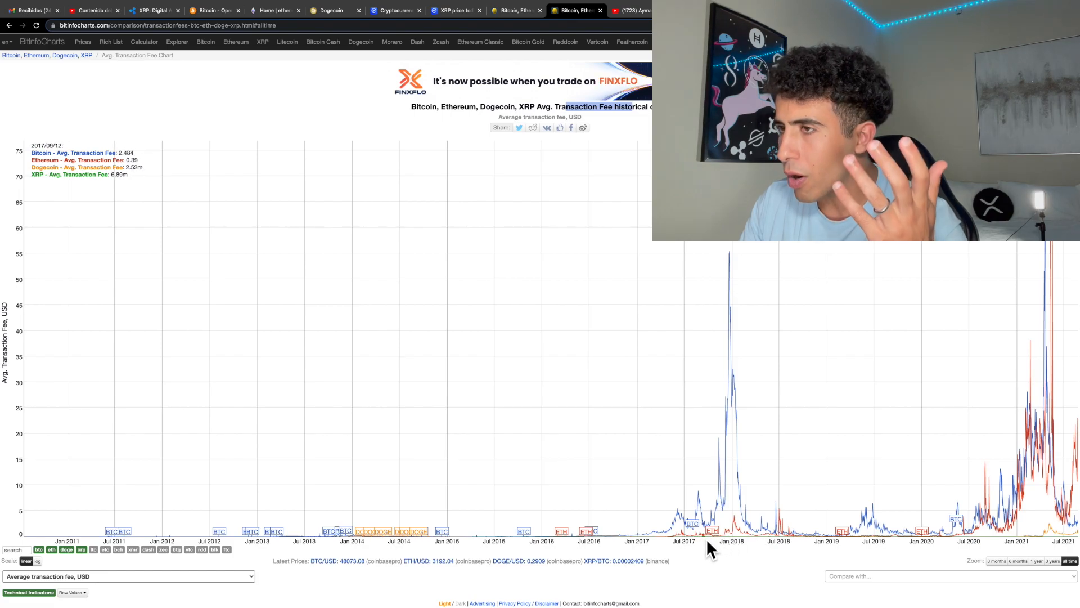
pyautogui.moveTo(827, 537)
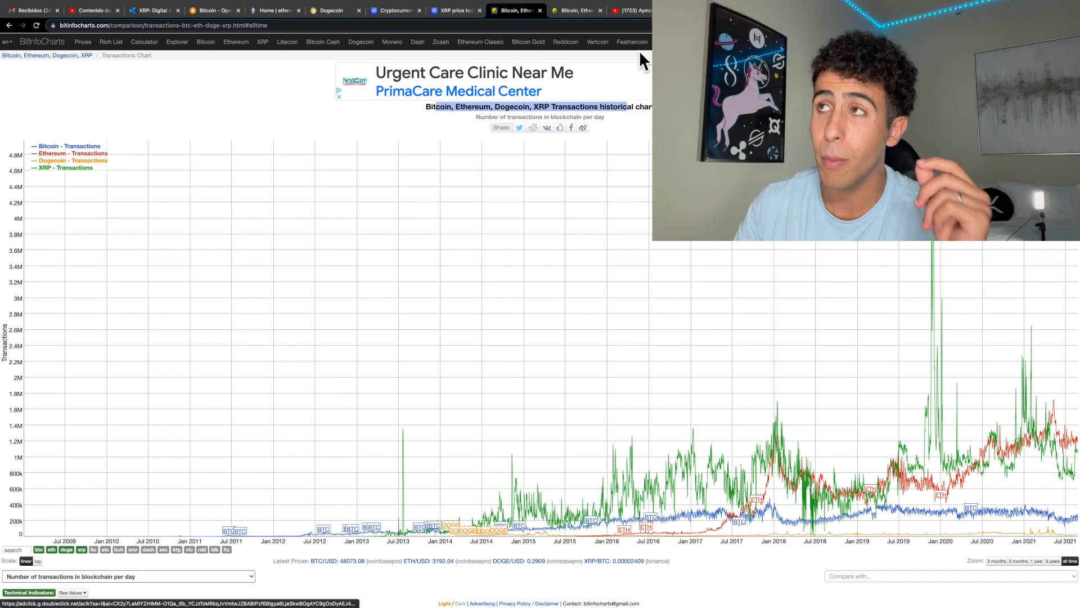
pyautogui.click(578, 9)
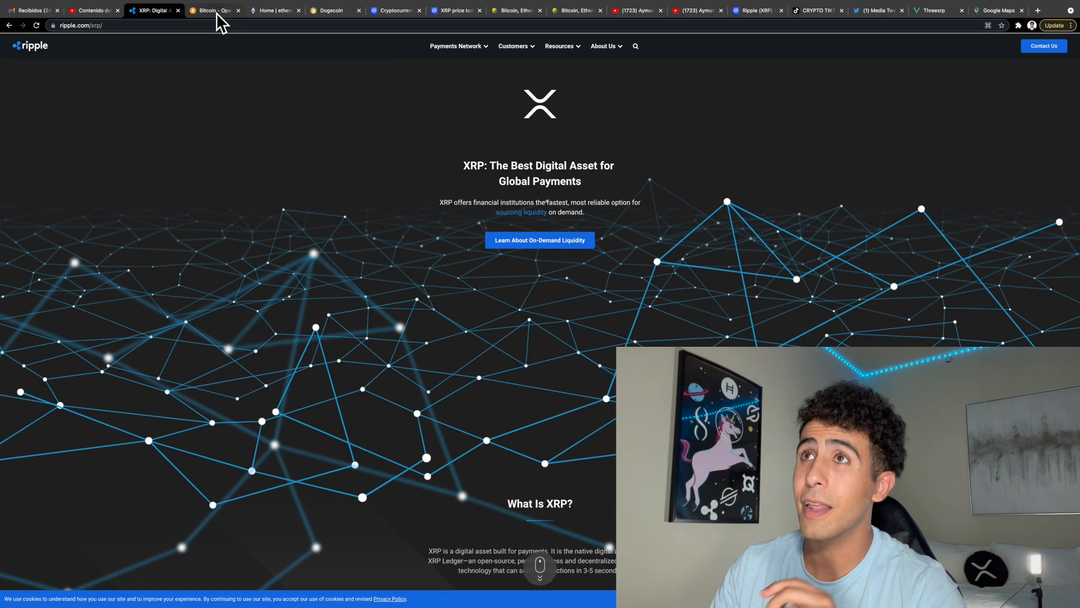
pyautogui.click(274, 11)
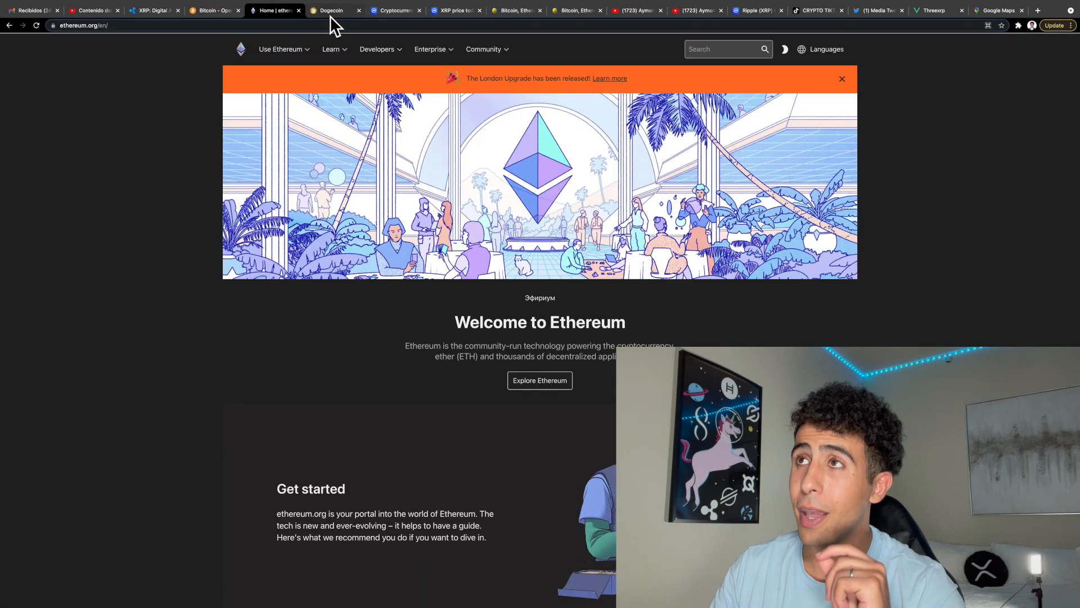
# Open the CoinMarketCap Ripple DeFi and sidechains article and highlight its headline
pyautogui.click(334, 10)
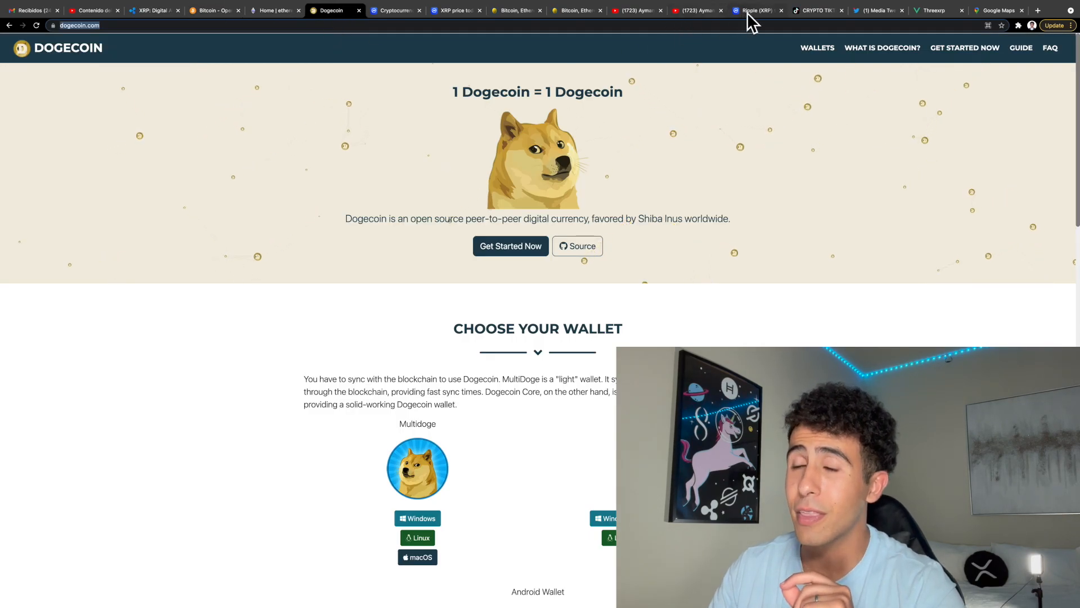
pyautogui.click(753, 10)
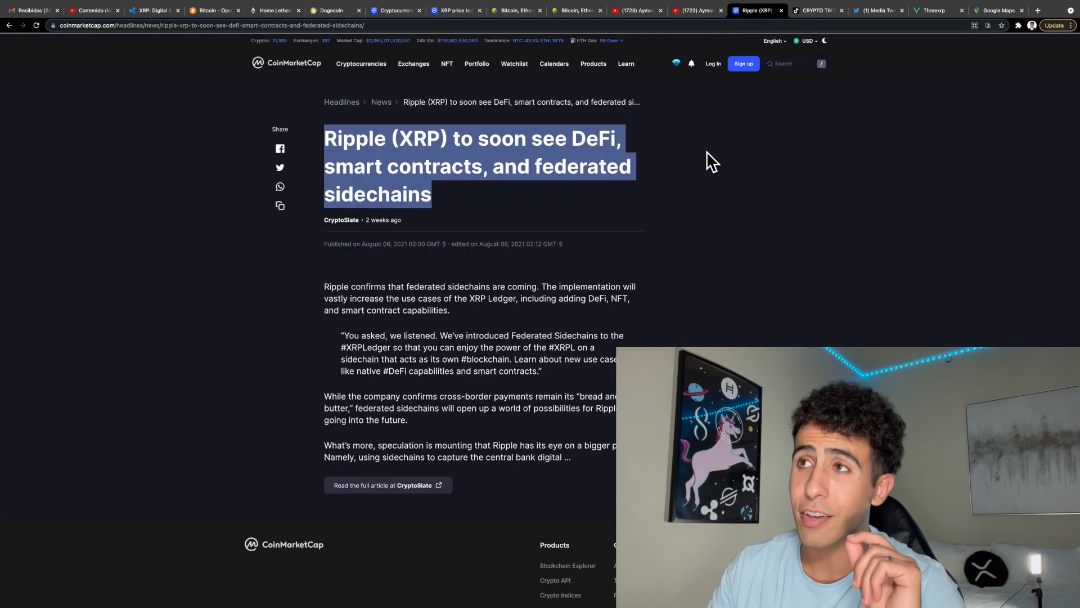
pyautogui.click(366, 165)
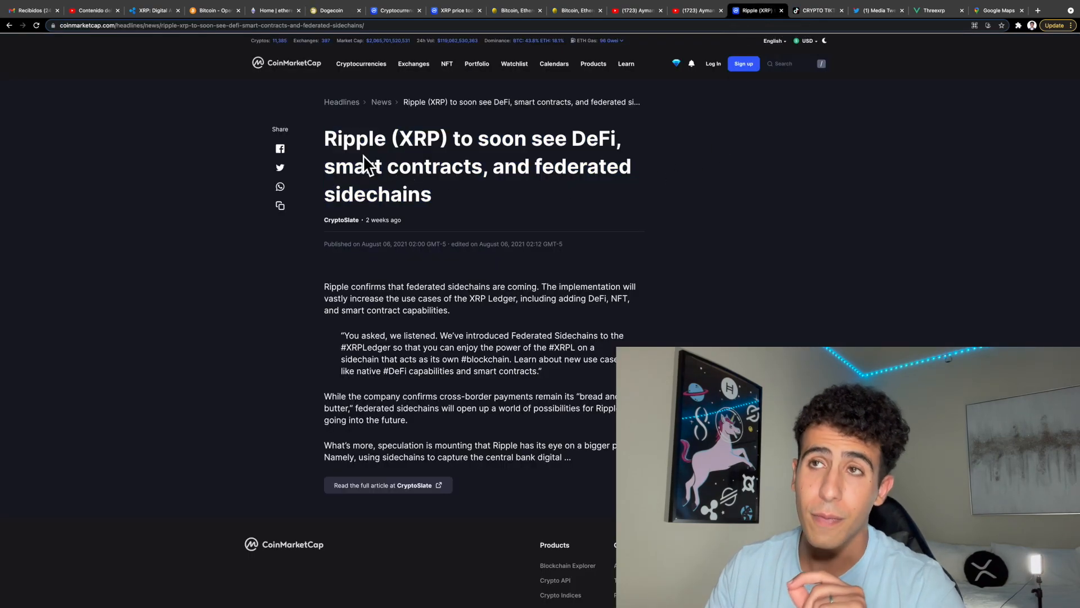
pyautogui.moveTo(324, 139); pyautogui.dragTo(476, 139)
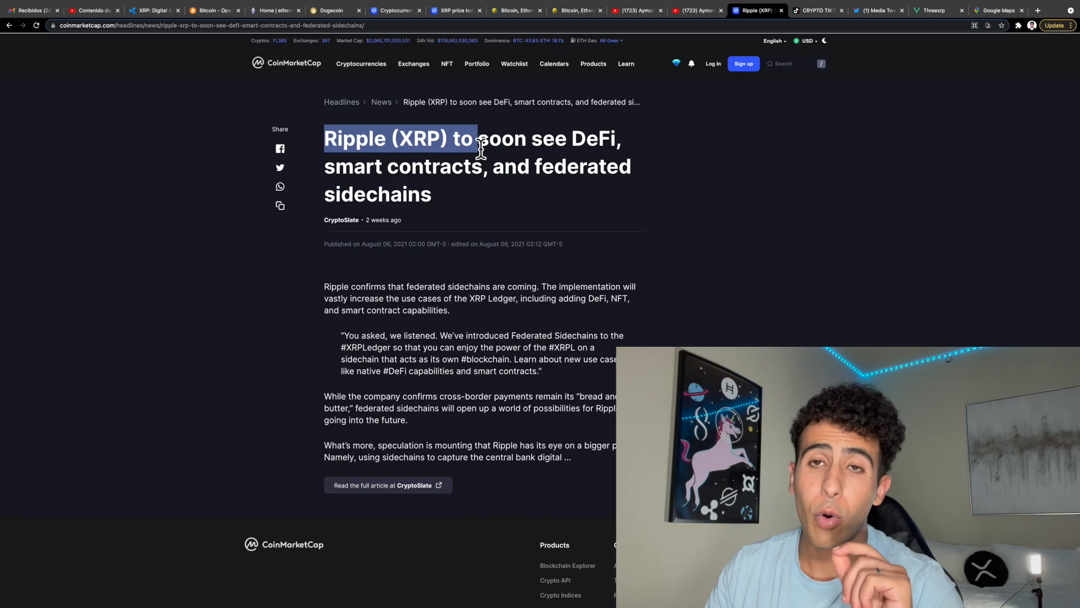
pyautogui.moveTo(475, 138); pyautogui.dragTo(598, 139)
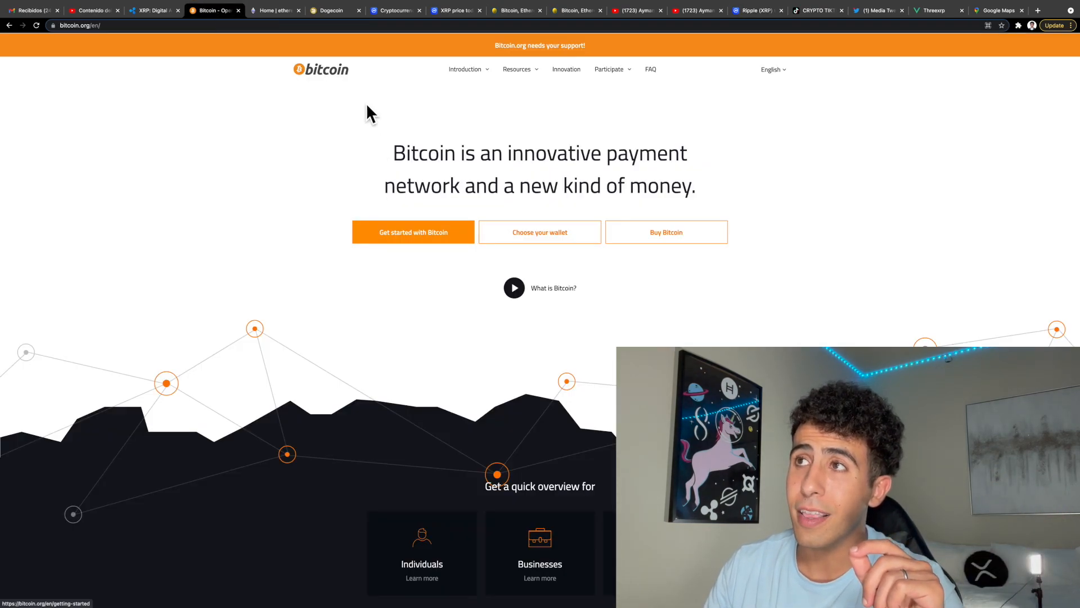
# Switch to Dogecoin, then Ethereum, dismissing the London Upgrade announcement
pyautogui.click(333, 10)
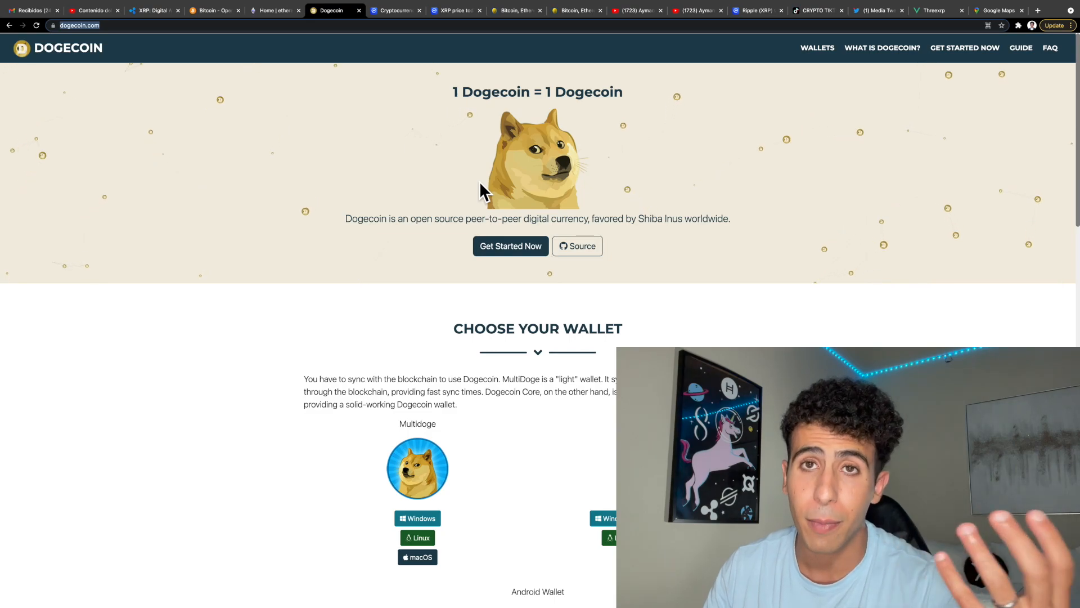
pyautogui.click(274, 10)
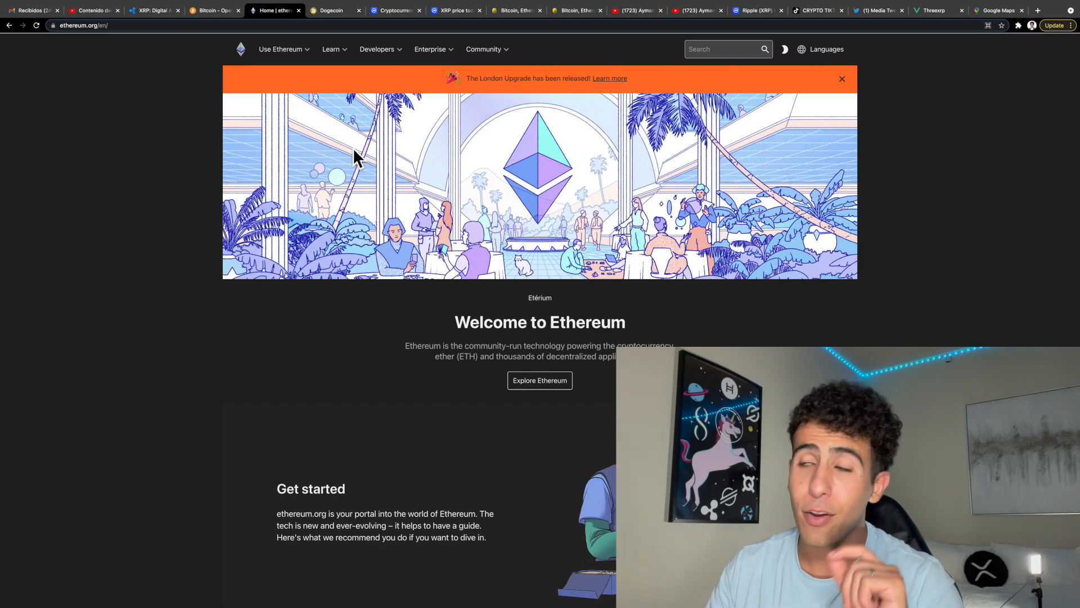
pyautogui.click(841, 78)
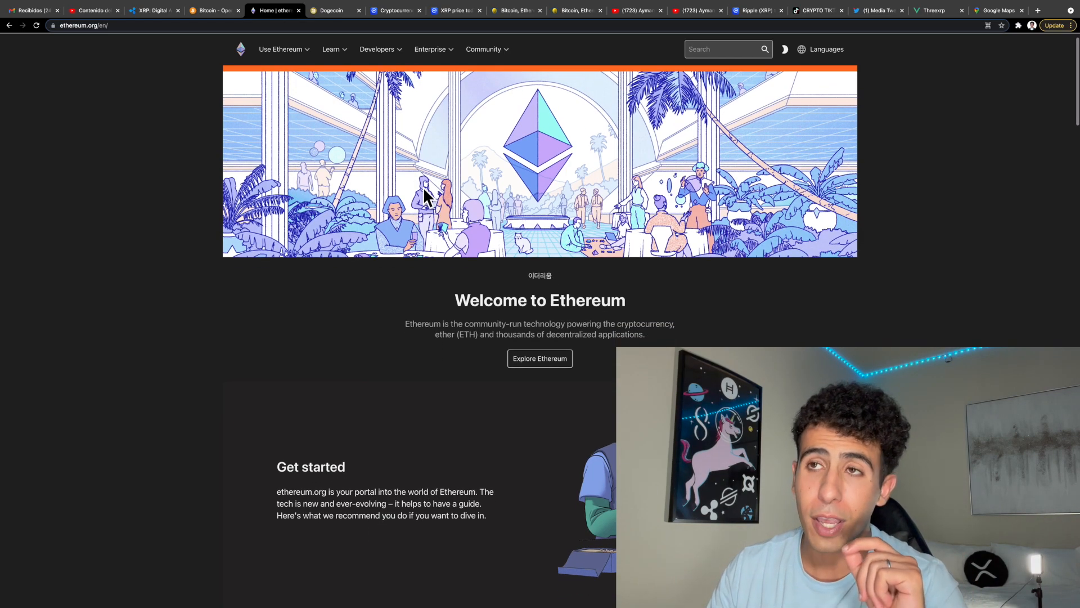
pyautogui.moveTo(245, 107)
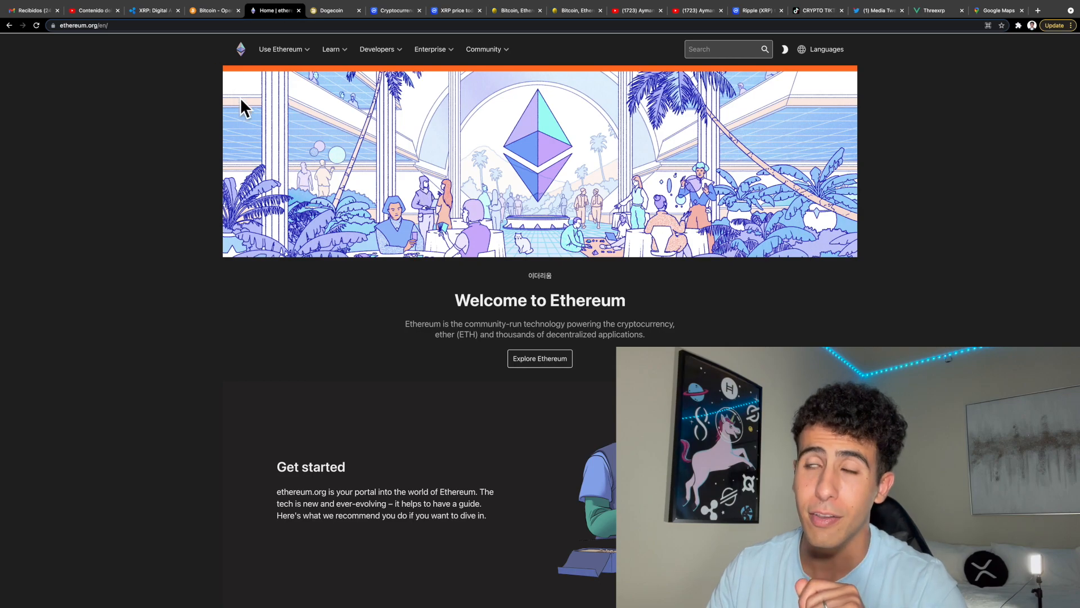
# Scroll down the Ethereum homepage, then scroll Ripple's XRP page
pyautogui.scroll(-3)
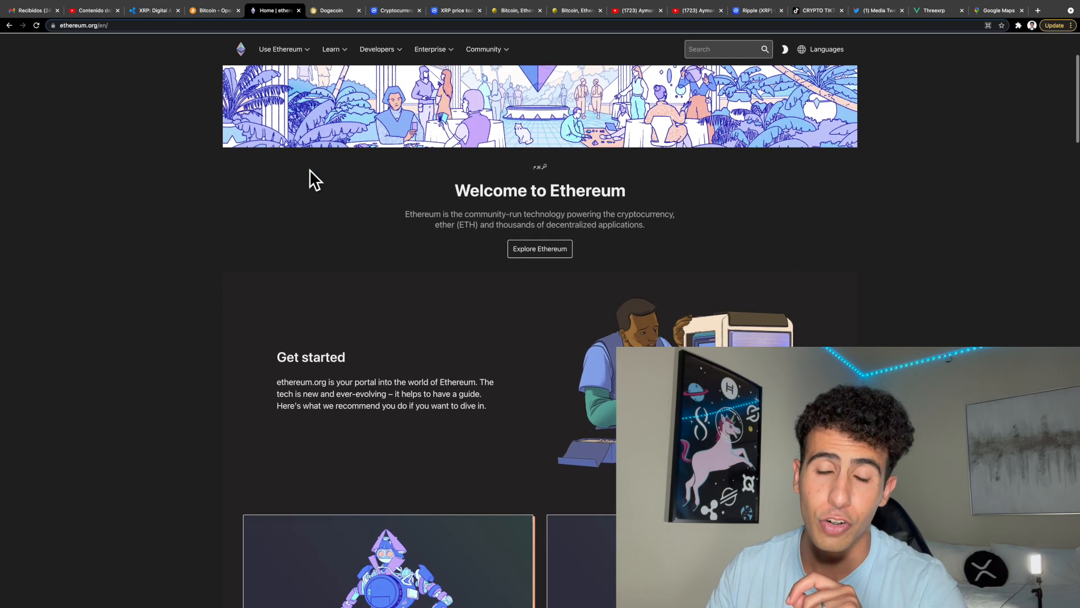
pyautogui.scroll(-3)
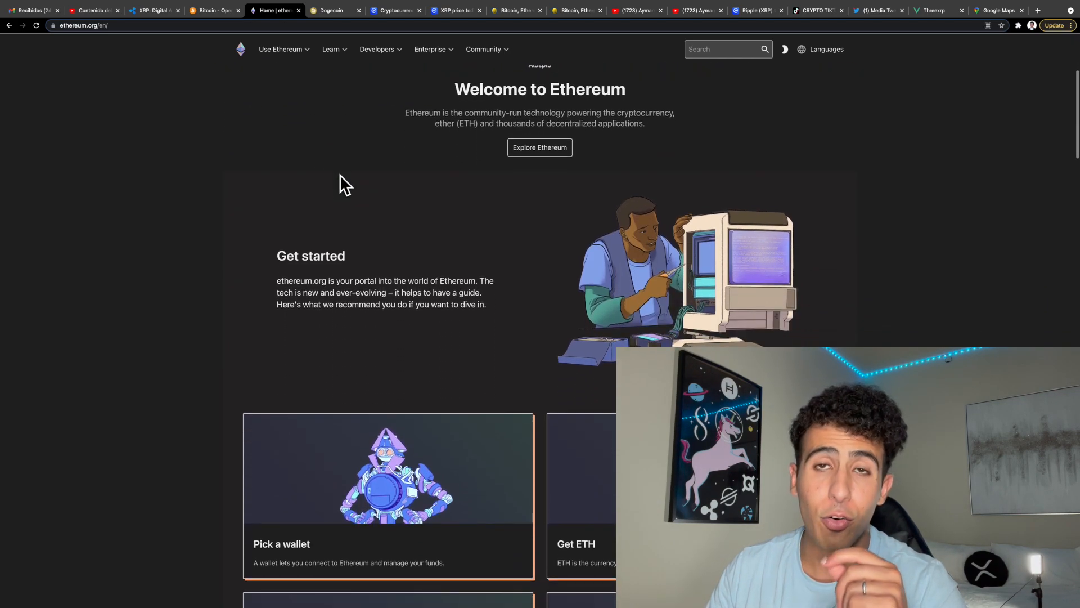
pyautogui.scroll(-3)
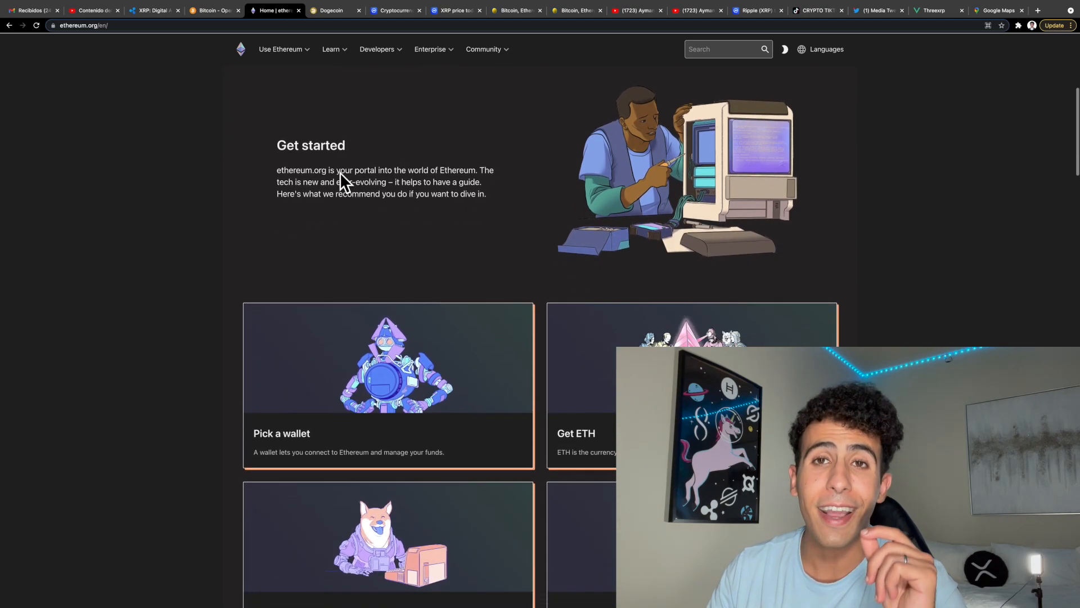
pyautogui.click(151, 10)
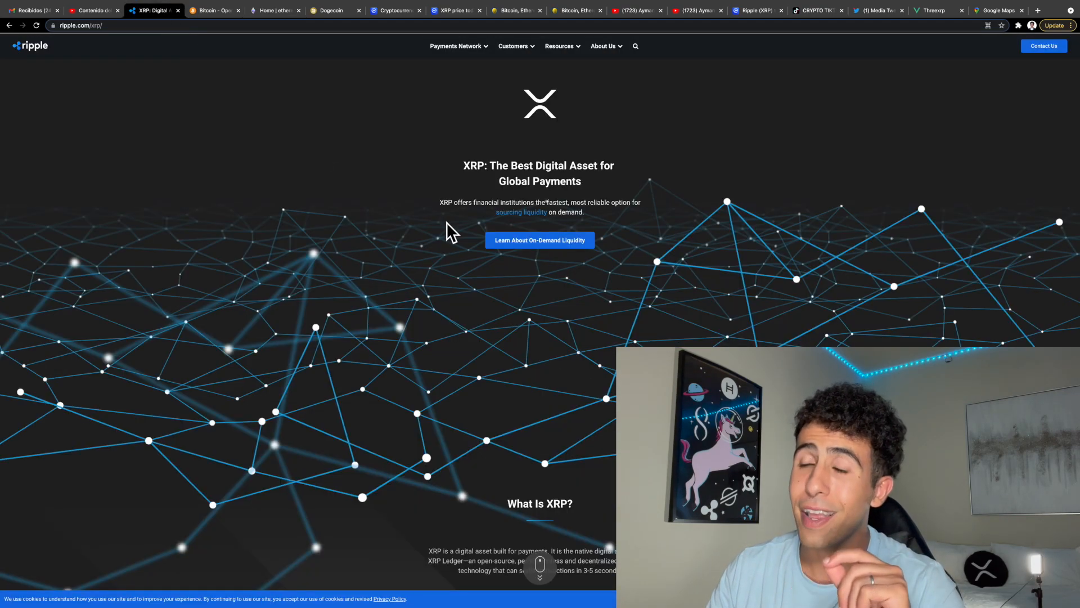
pyautogui.scroll(-3)
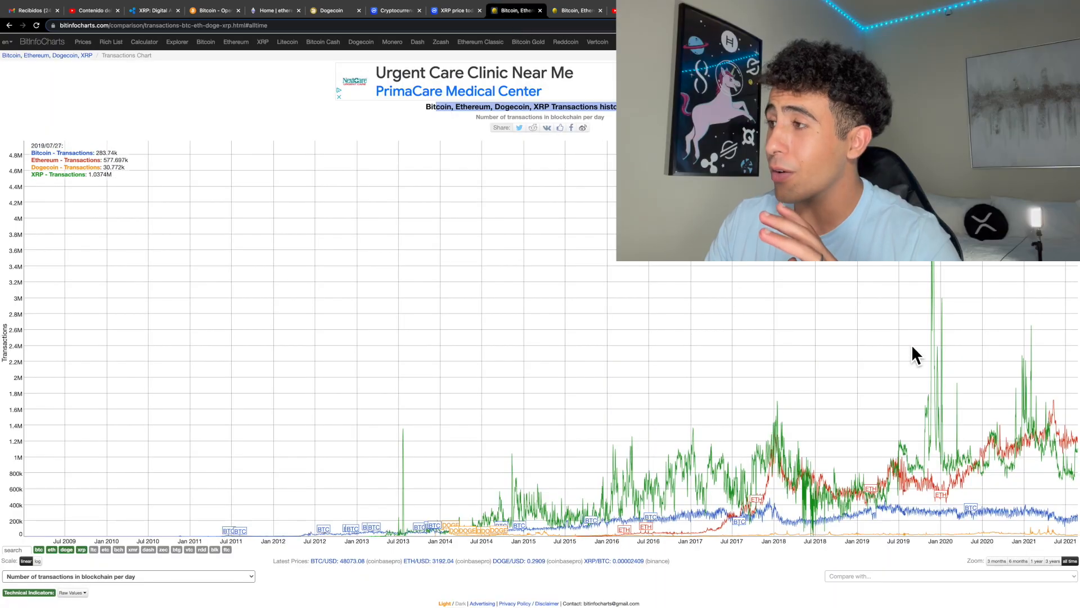
pyautogui.moveTo(948, 461)
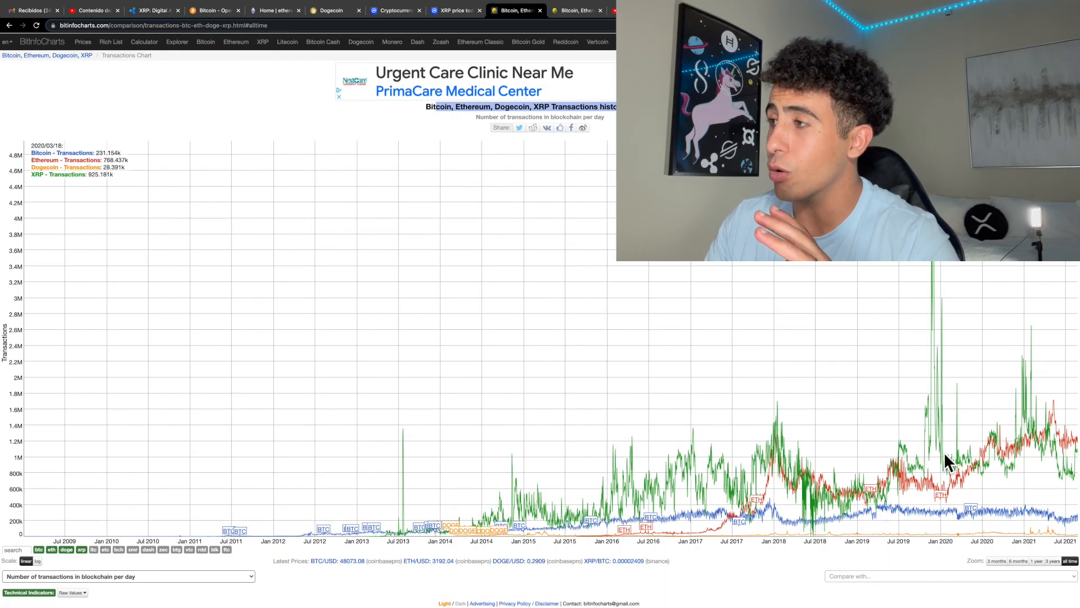
pyautogui.moveTo(716, 410)
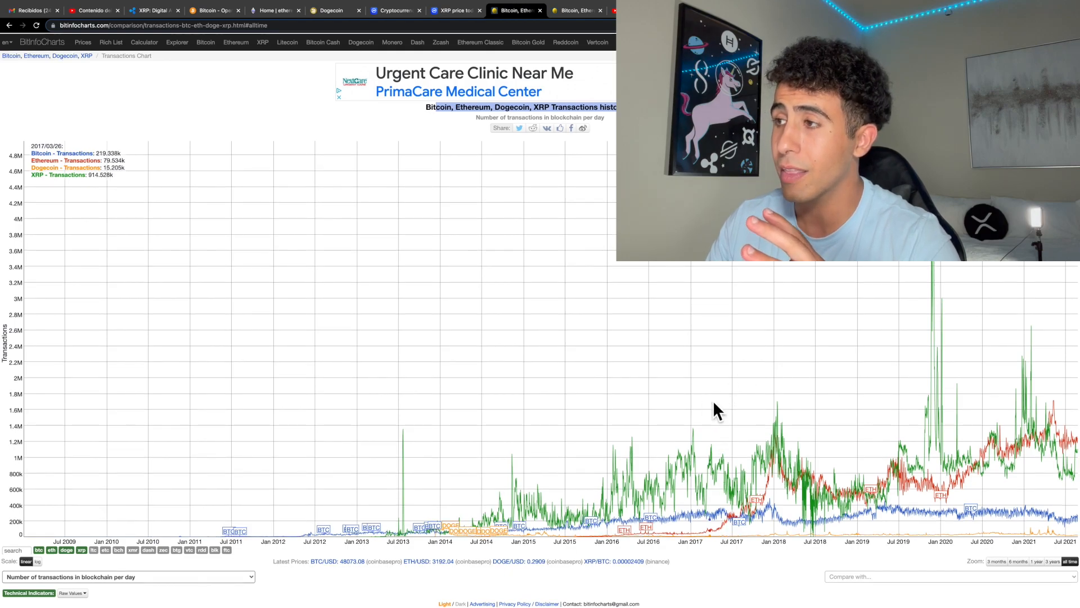
pyautogui.moveTo(702, 406)
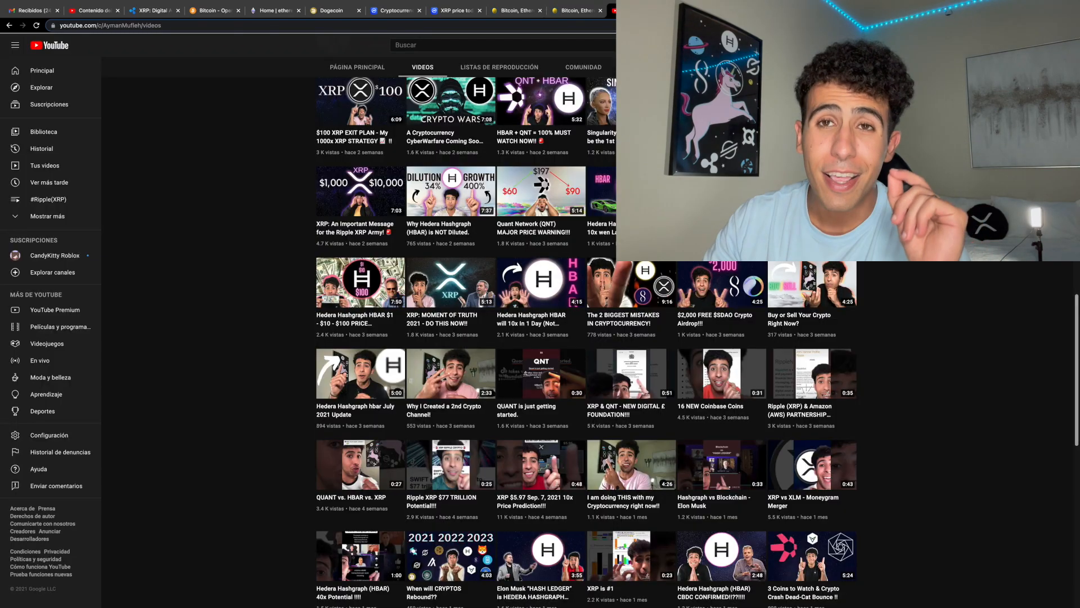
# Scroll further down the YouTube channel's video list
pyautogui.scroll(-3)
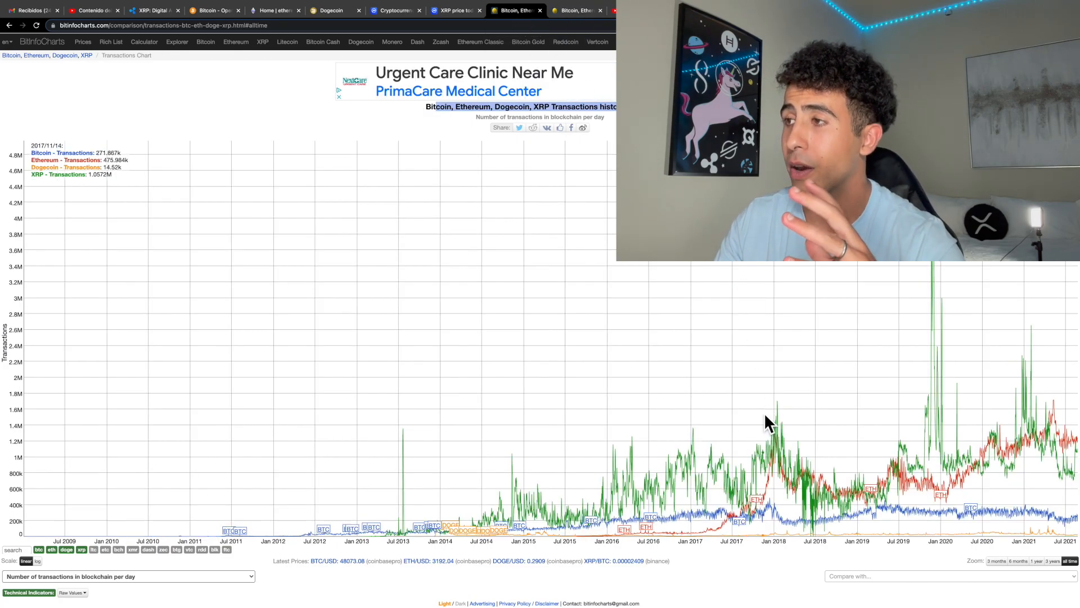
pyautogui.moveTo(607, 500)
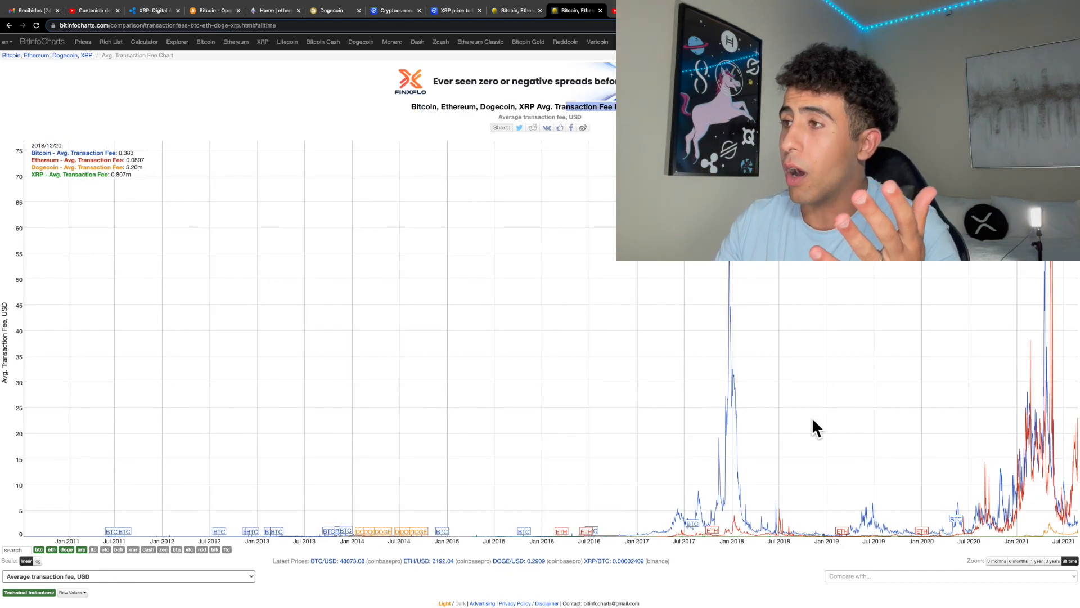
# Switch to Ripple's XRP page, then to the YouTube channel's videos
pyautogui.click(152, 10)
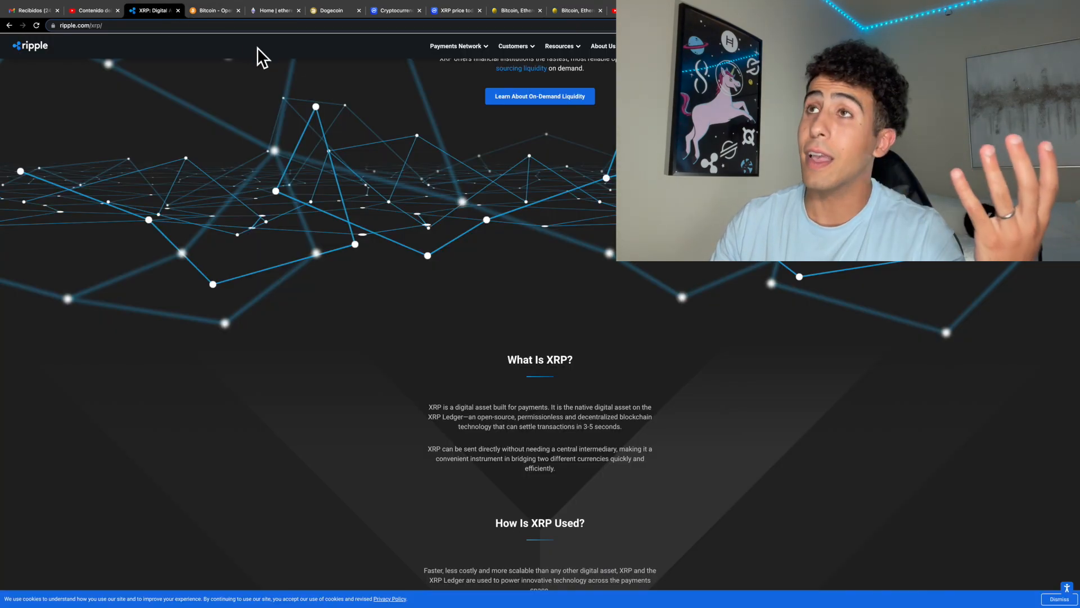
pyautogui.click(395, 10)
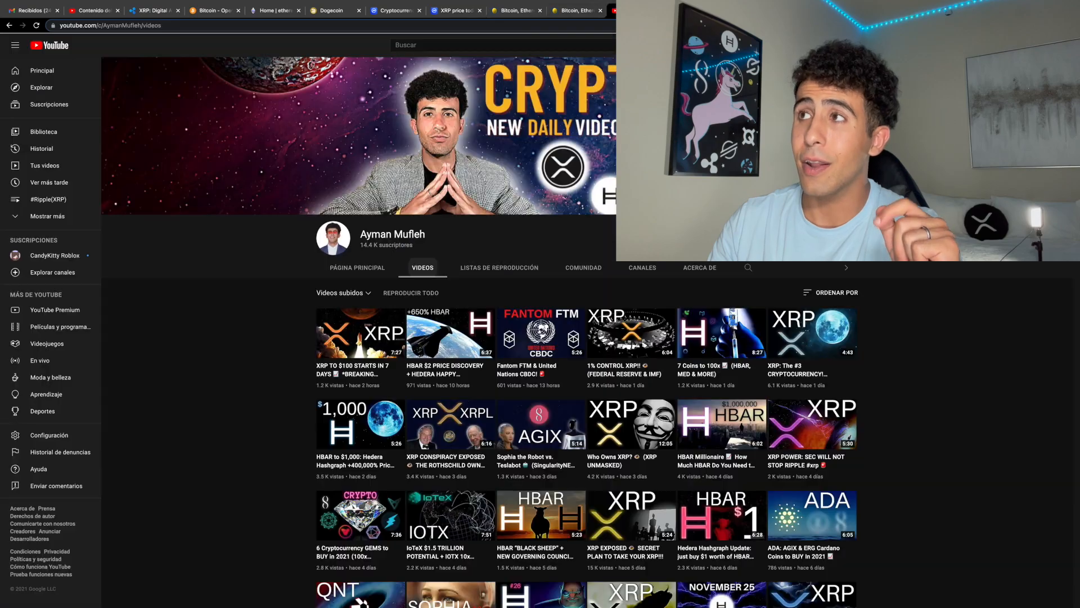
pyautogui.scroll(-3)
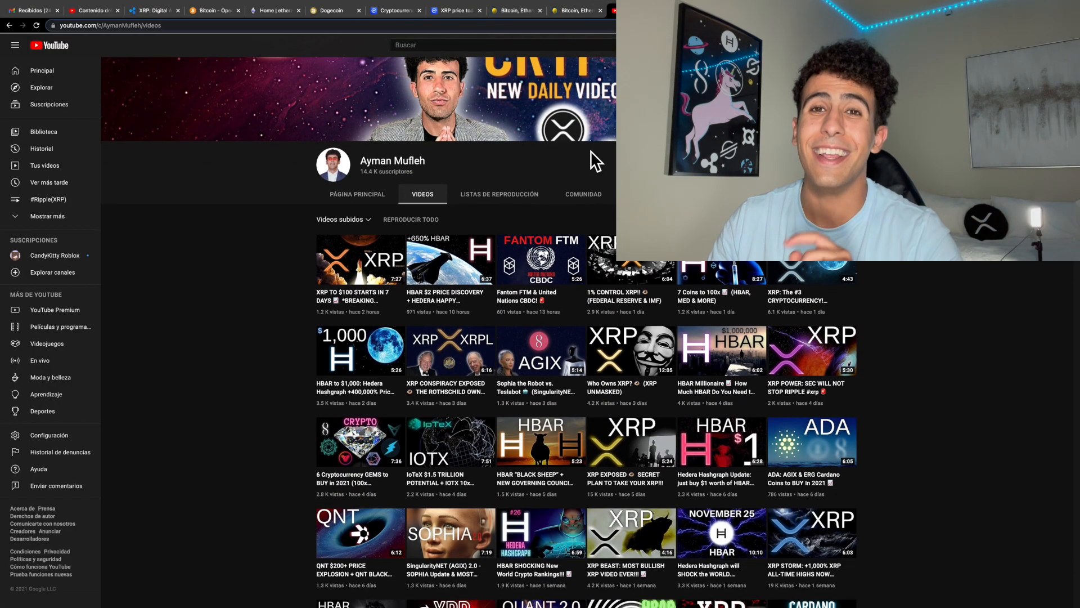
pyautogui.scroll(-3)
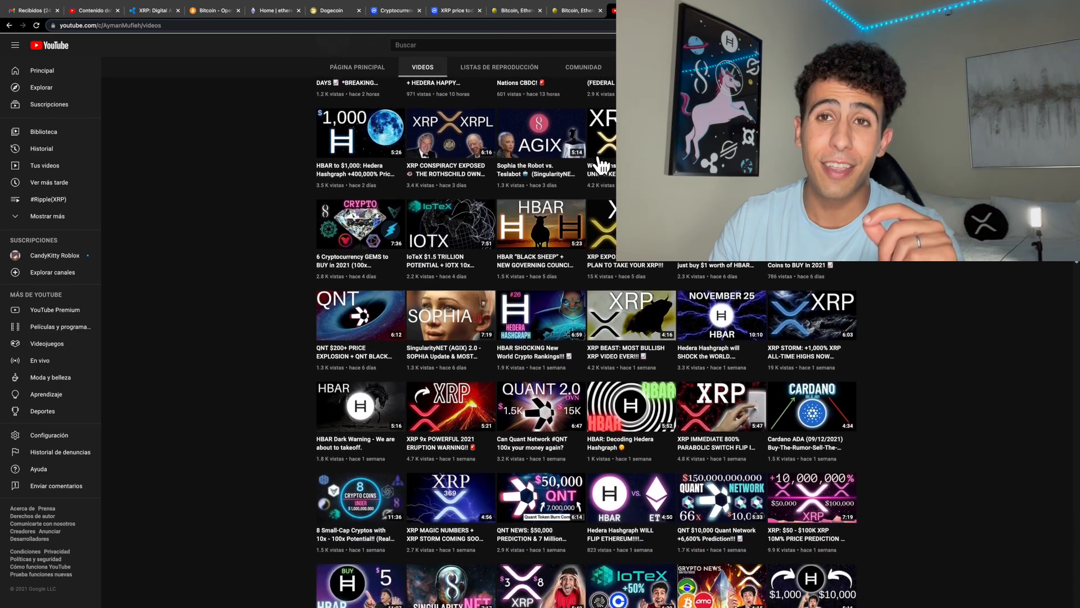
pyautogui.scroll(-3)
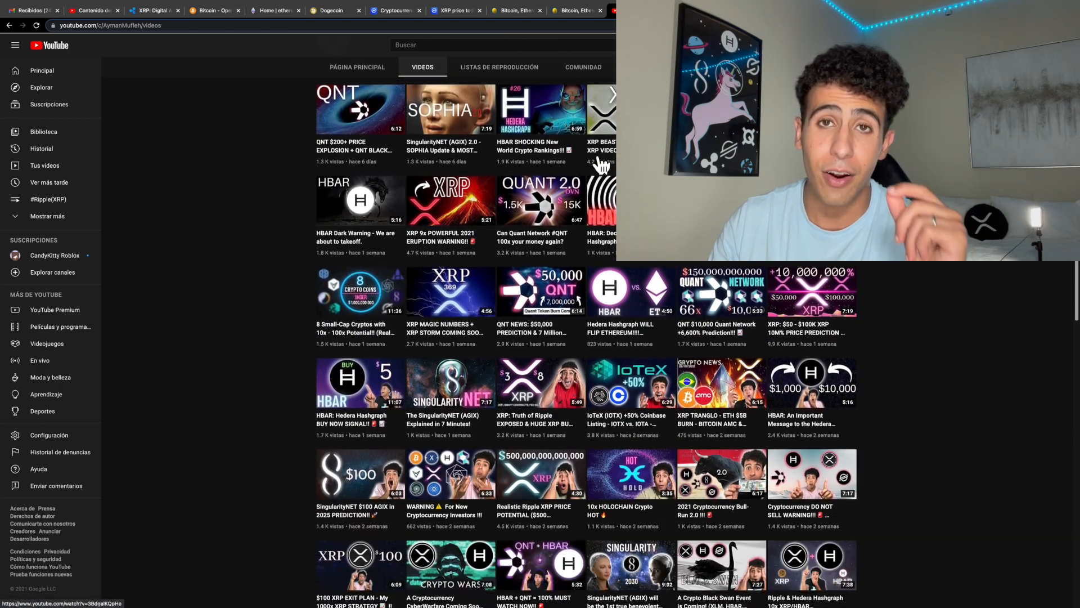
pyautogui.scroll(-3)
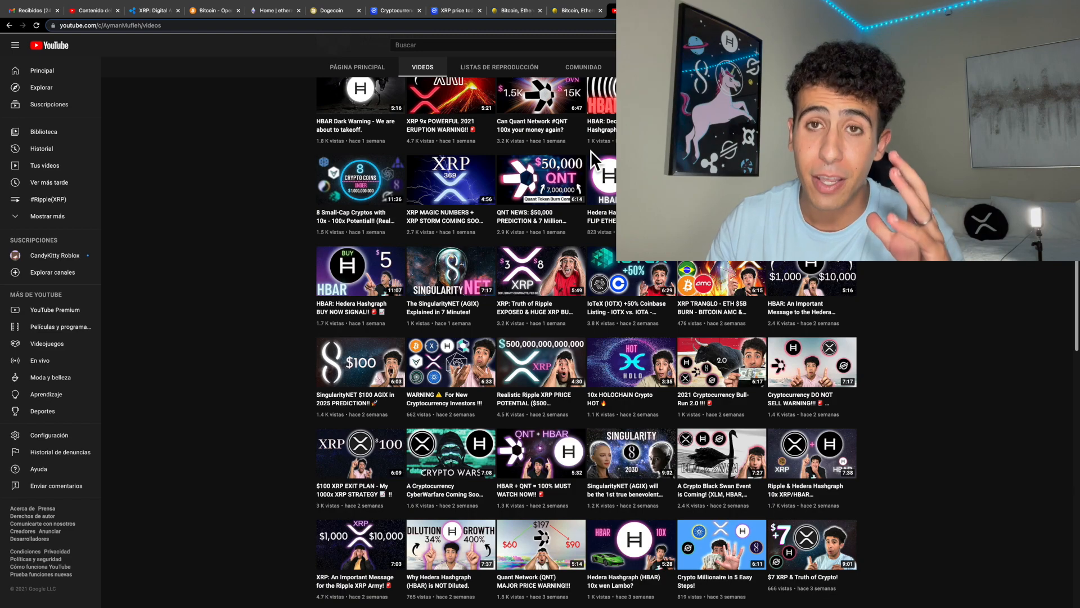
pyautogui.scroll(-3)
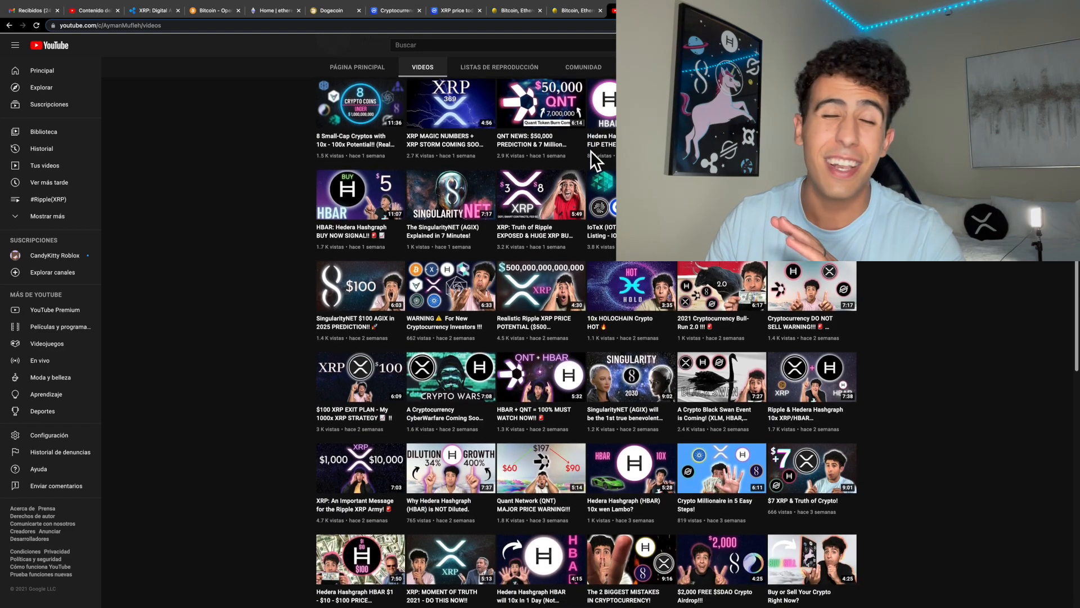
pyautogui.scroll(-3)
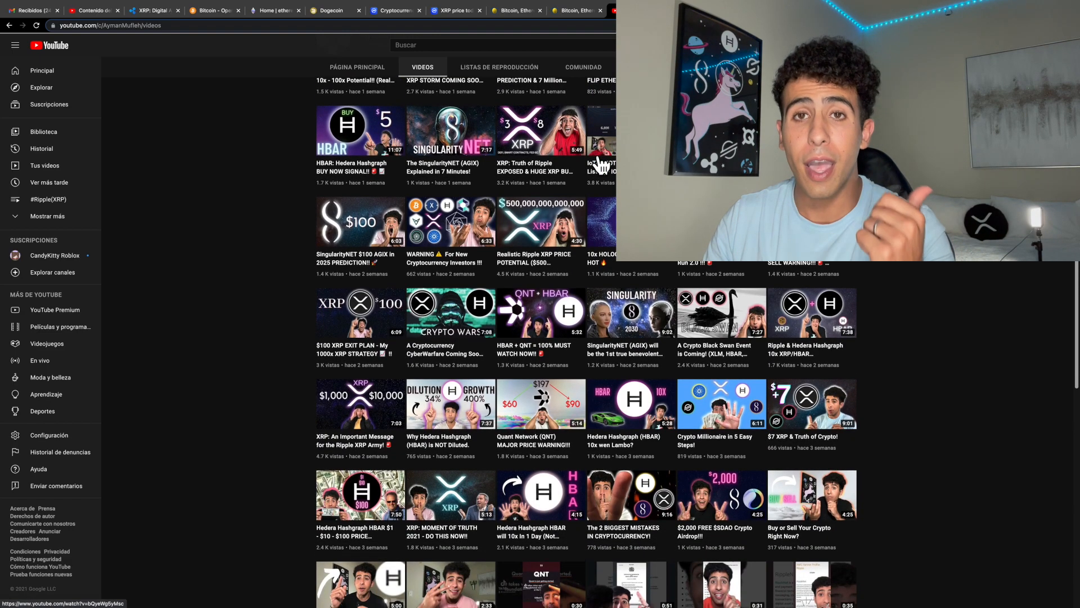
pyautogui.scroll(-3)
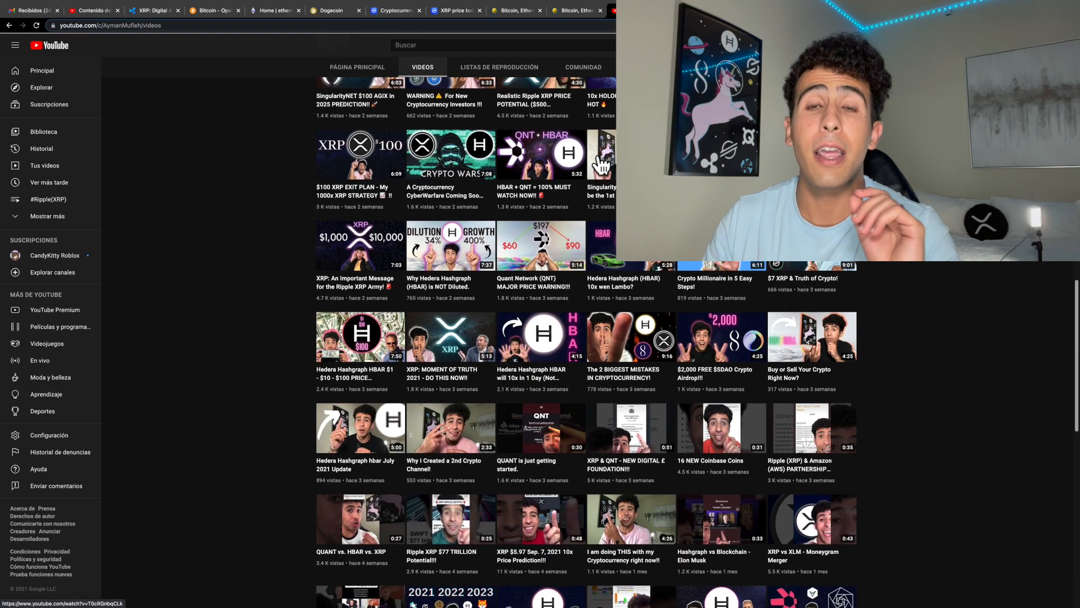
pyautogui.scroll(-3)
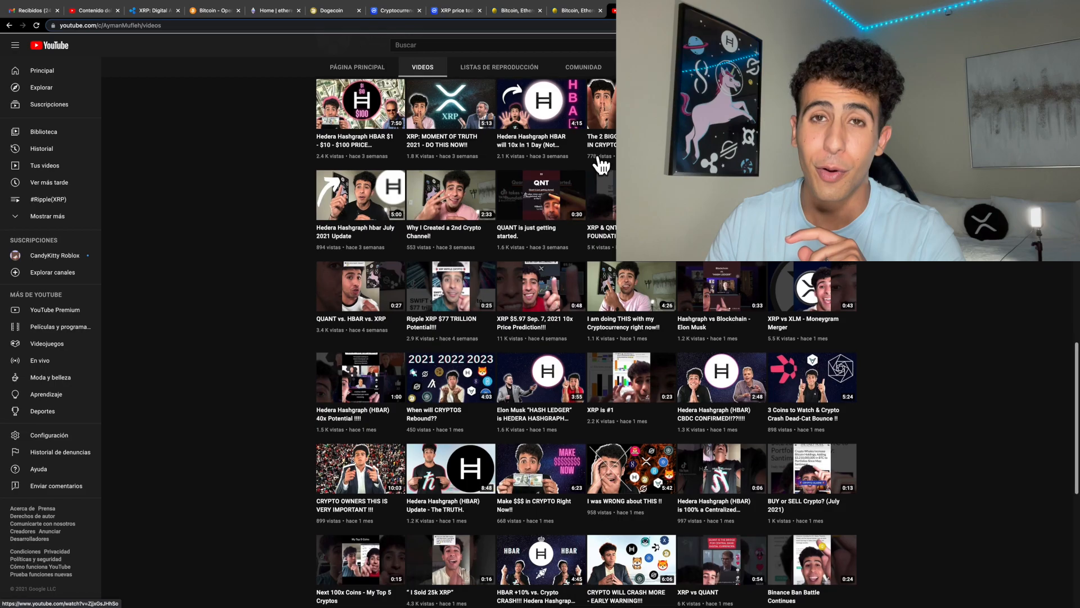
pyautogui.scroll(-3)
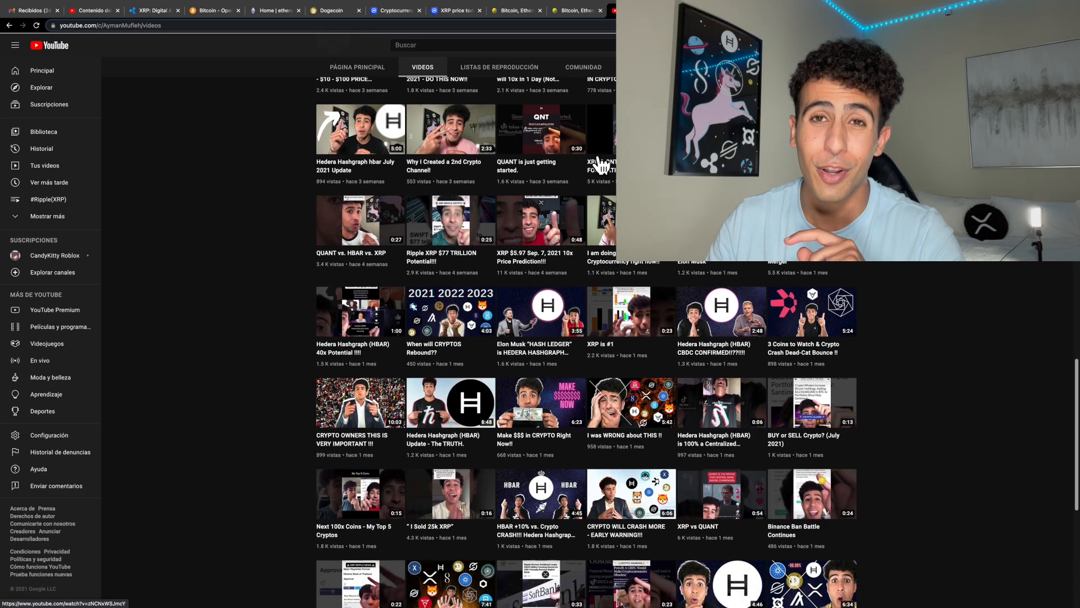
pyautogui.scroll(-3)
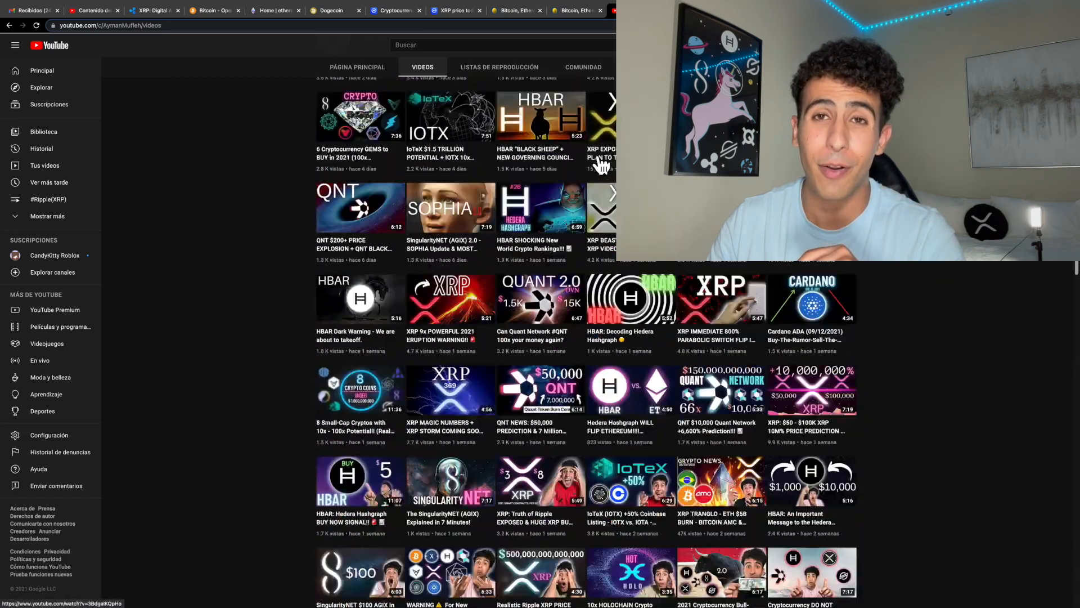